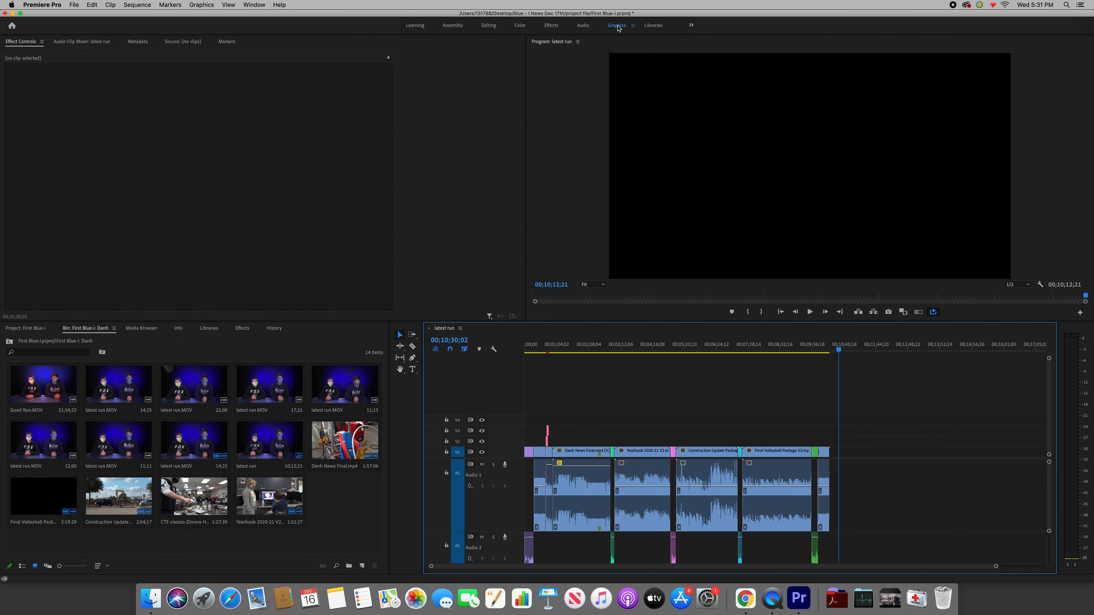
Switch to the Graphics workspace with the Essential Graphics Edit options showing
click(617, 25)
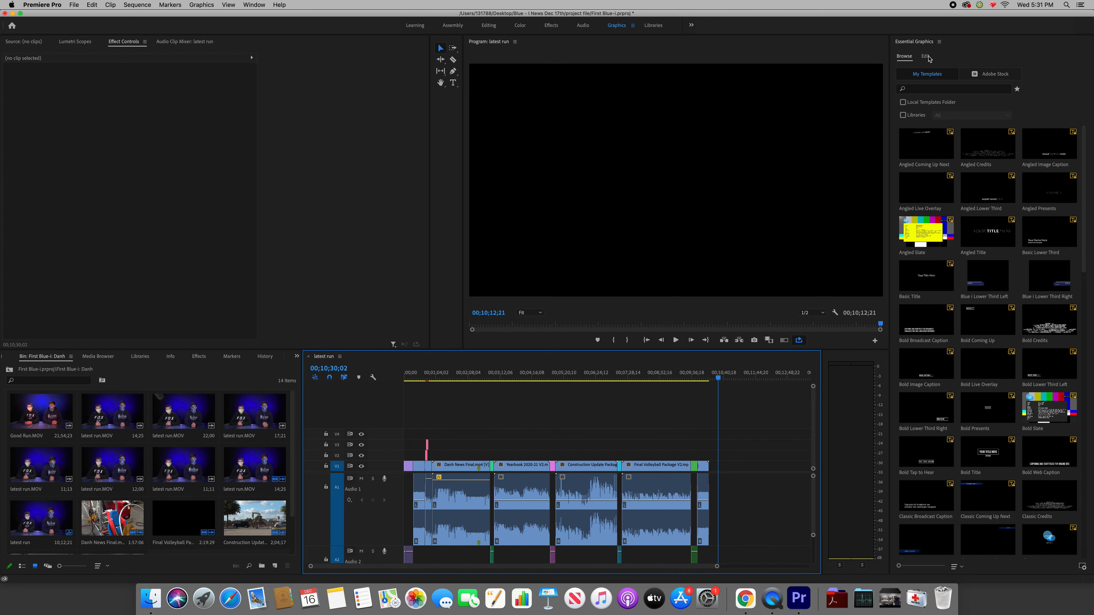
click(925, 56)
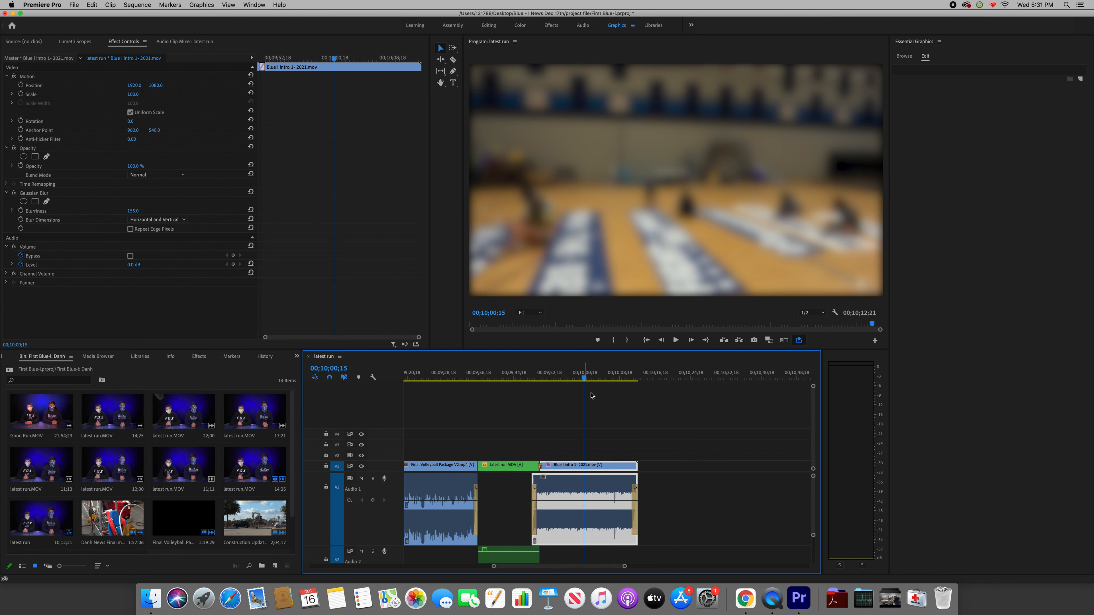
mouse_move(177, 248)
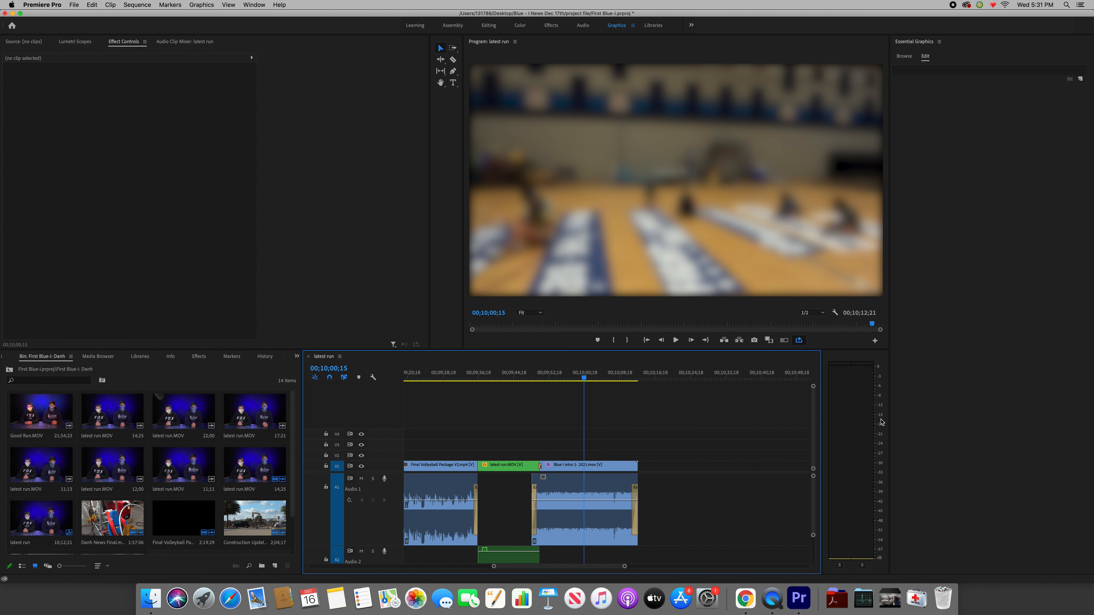
mouse_move(968, 306)
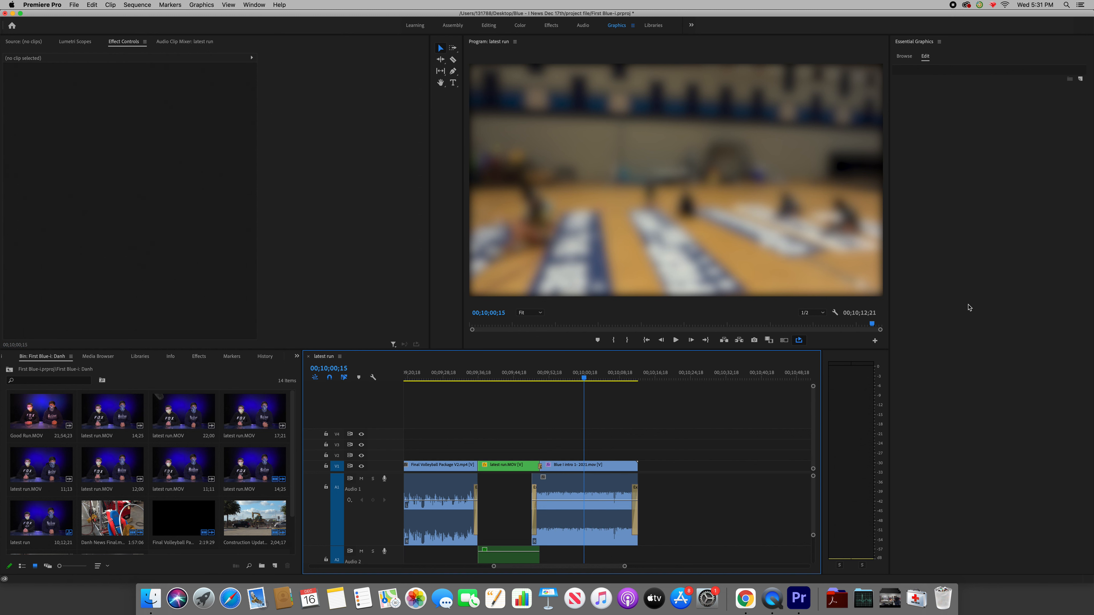
mouse_move(961, 210)
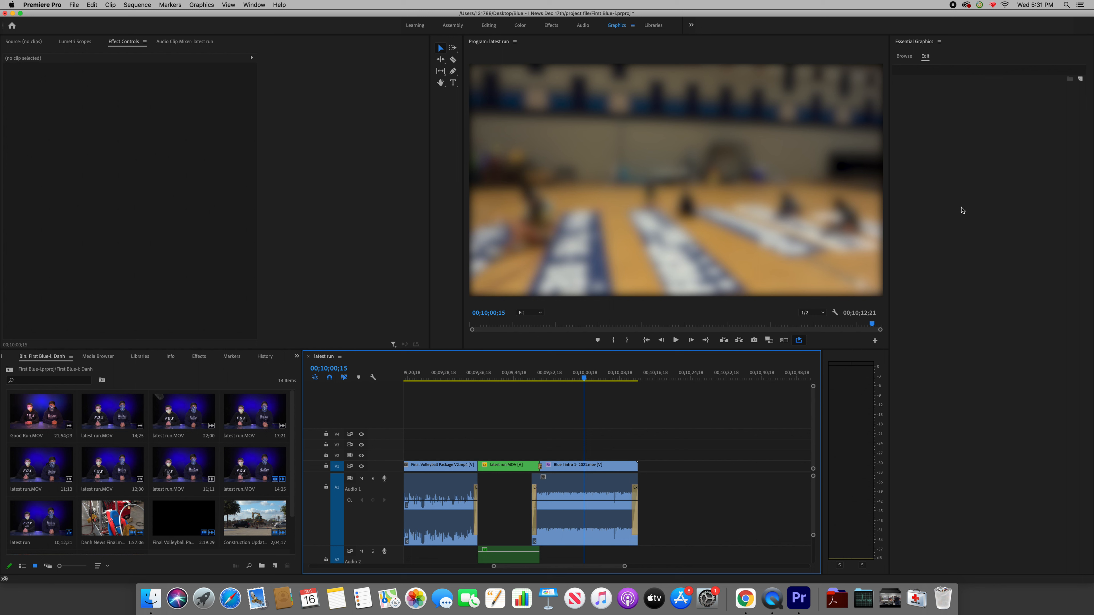
mouse_move(1079, 79)
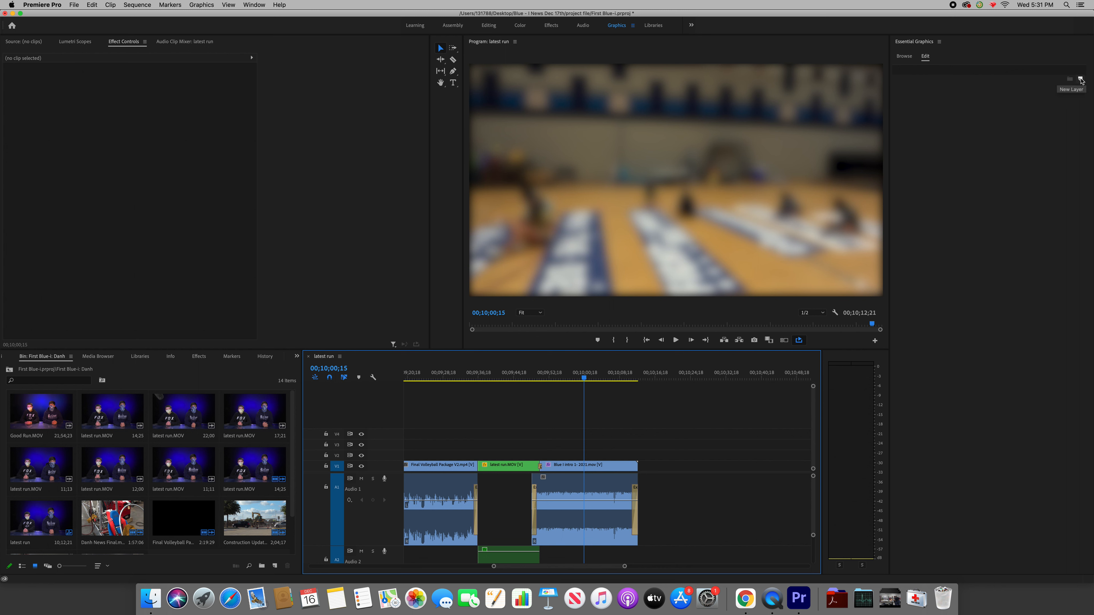
Add a new text layer above the blurred gym clip for the credits
click(1081, 78)
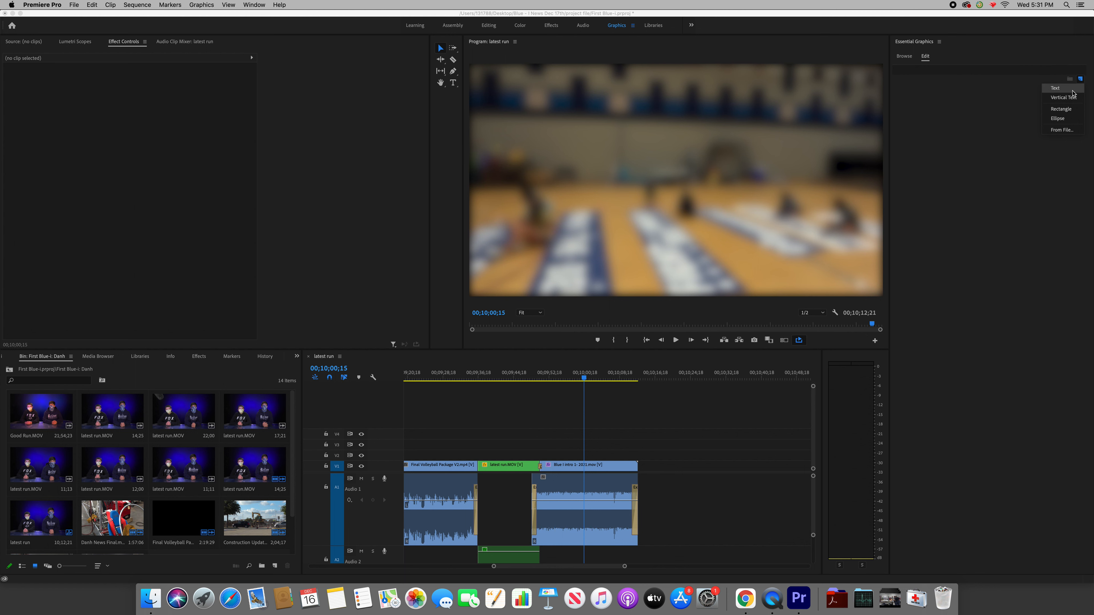
click(1055, 88)
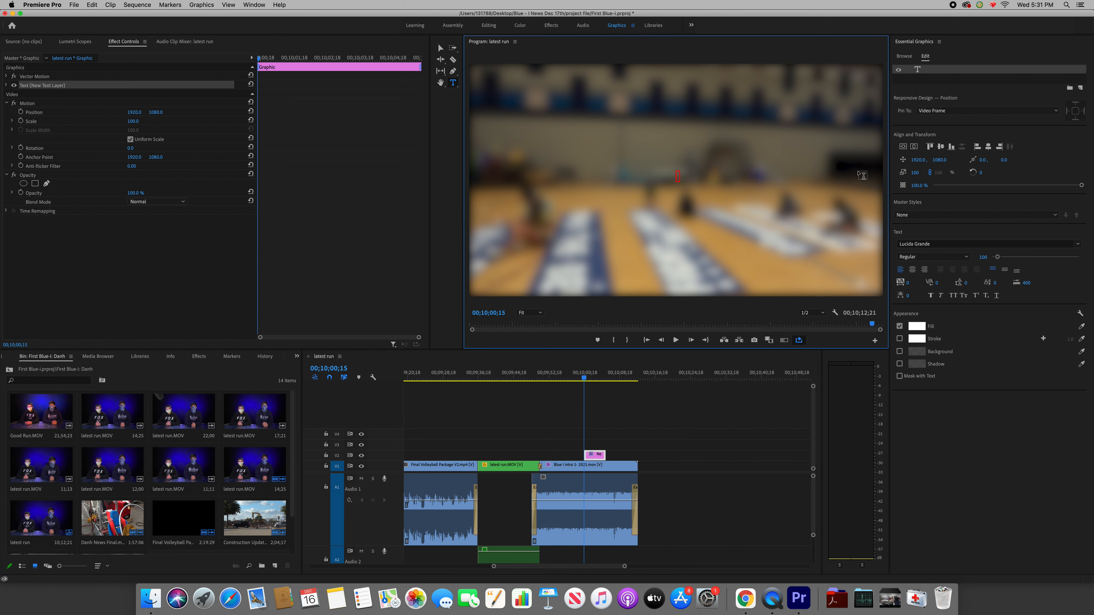
text(PRODUC)
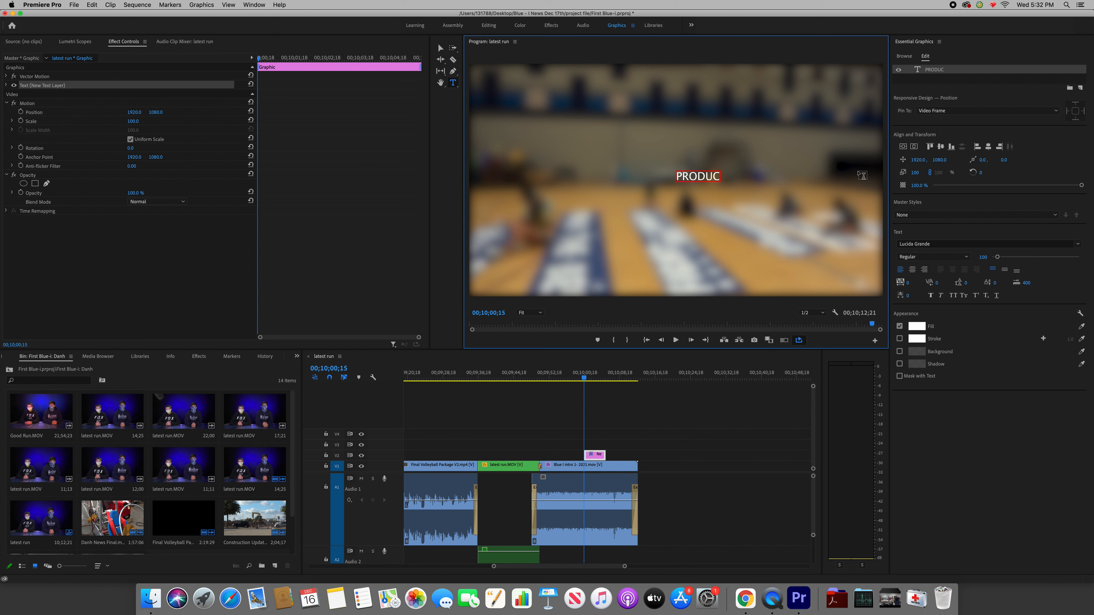
text(ER)
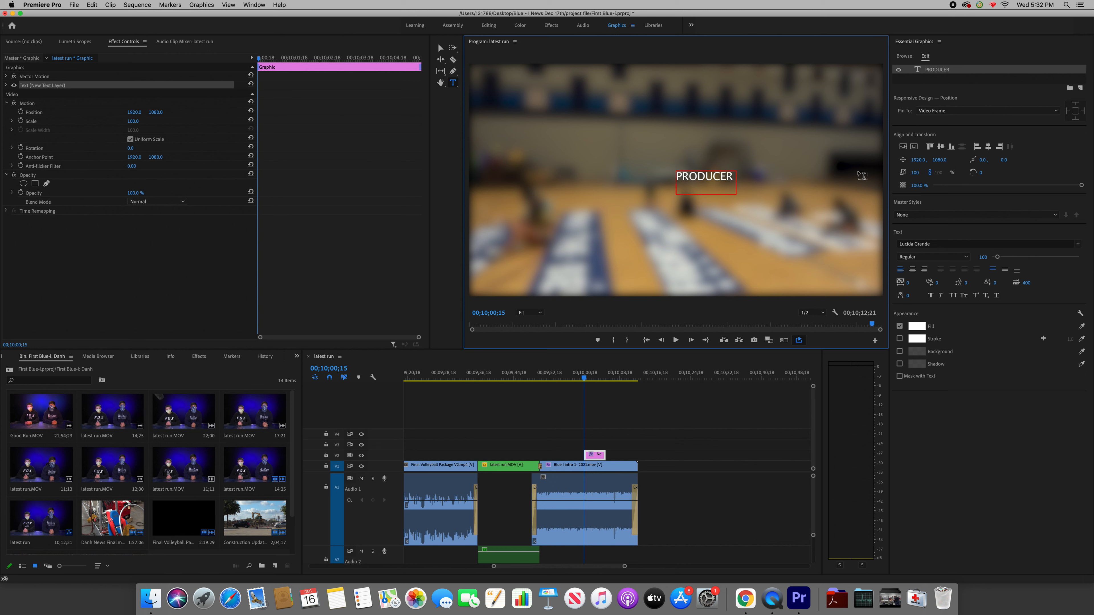
text(S)
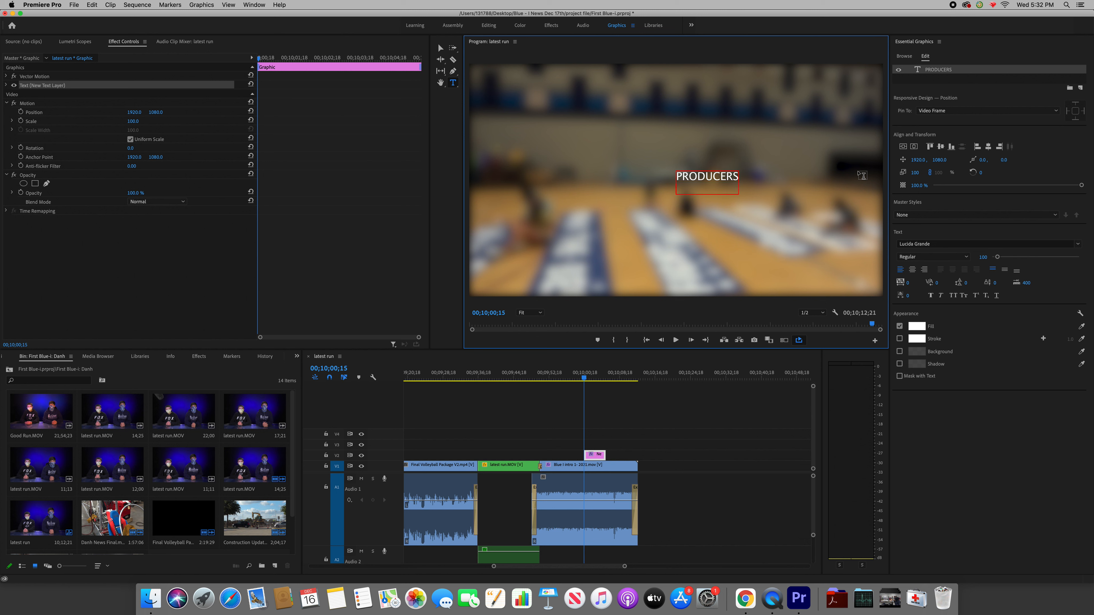
text(W)
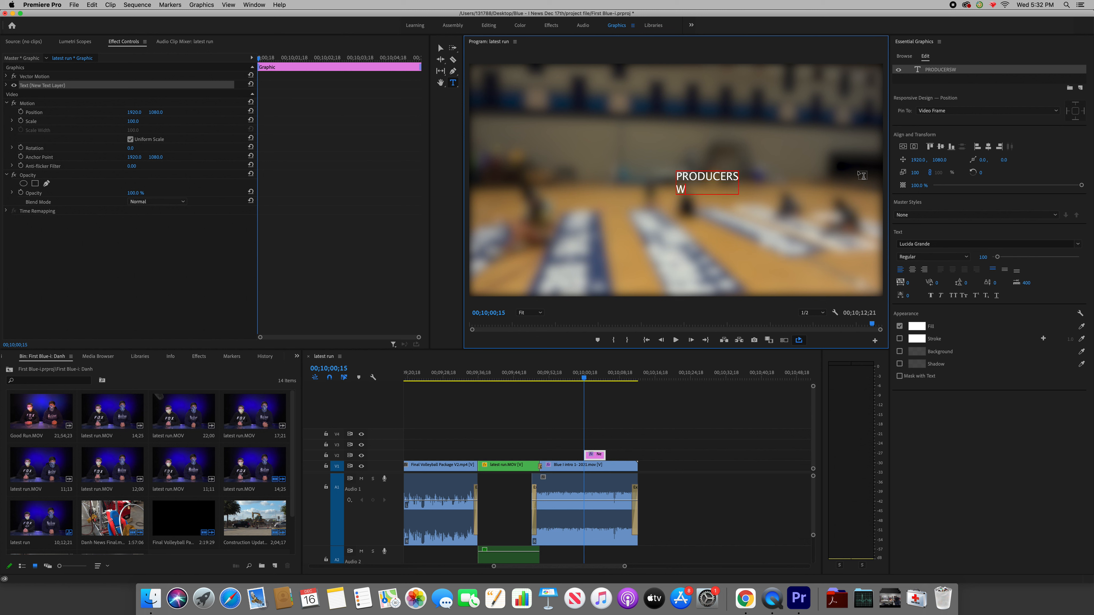
text(estin)
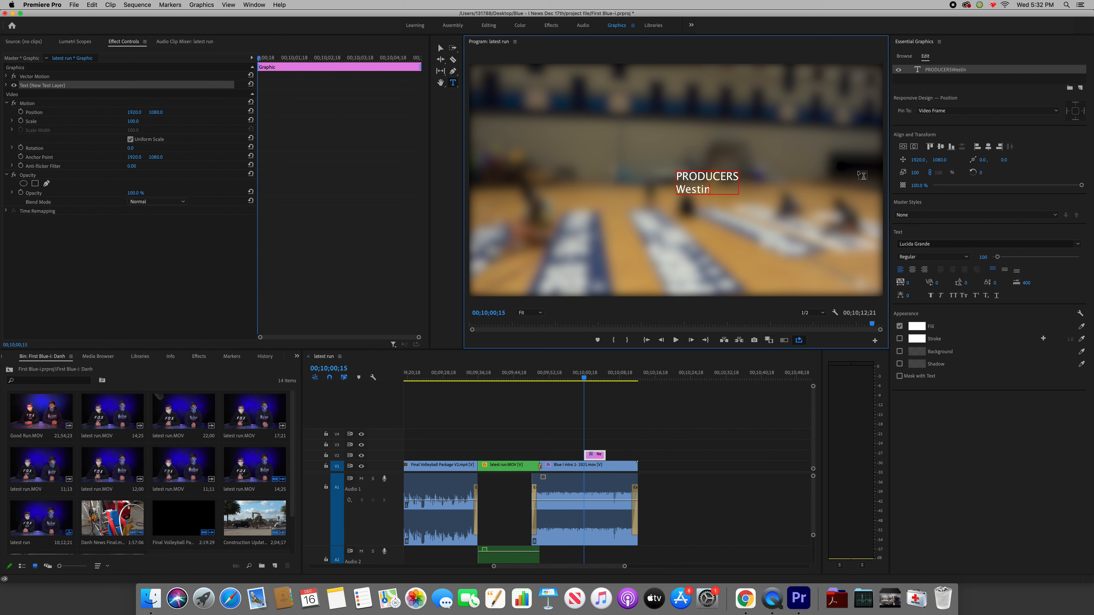
text(Wates)
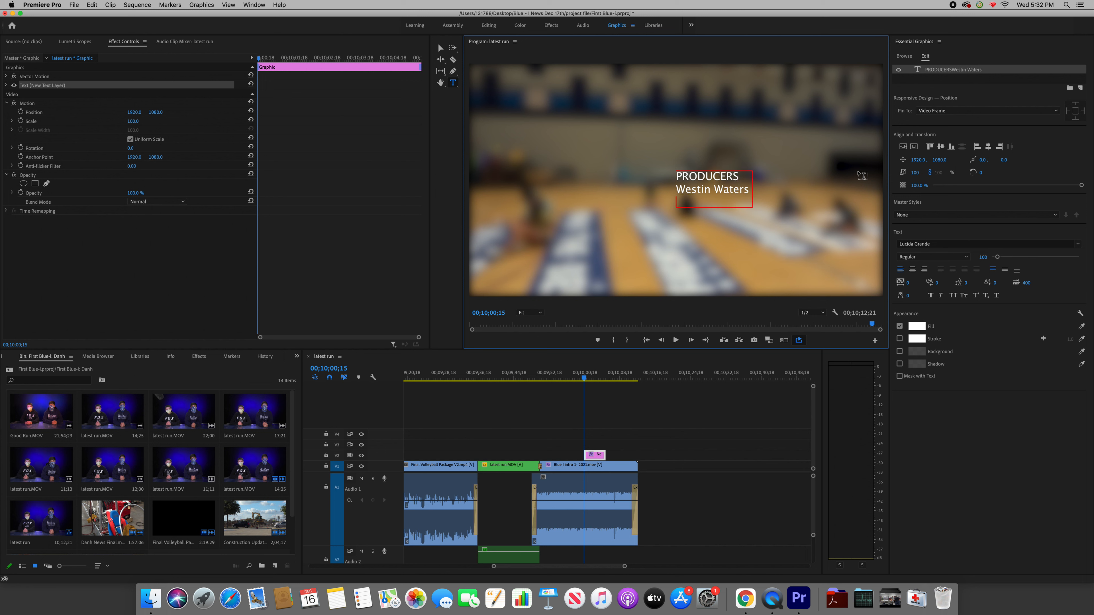
text(Patr)
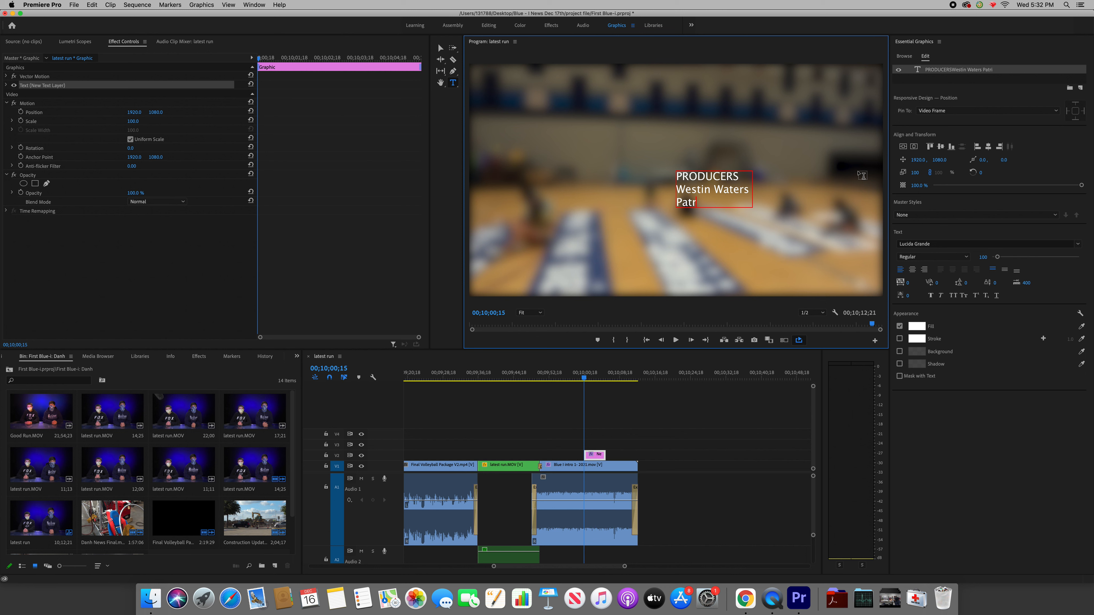
text(ick)
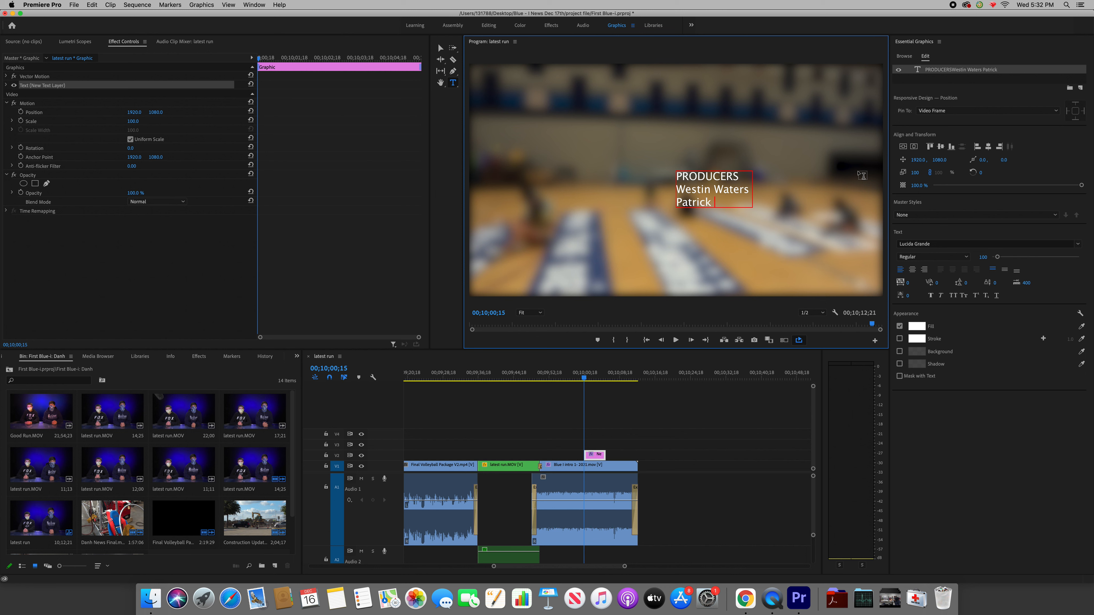
text(Ol)
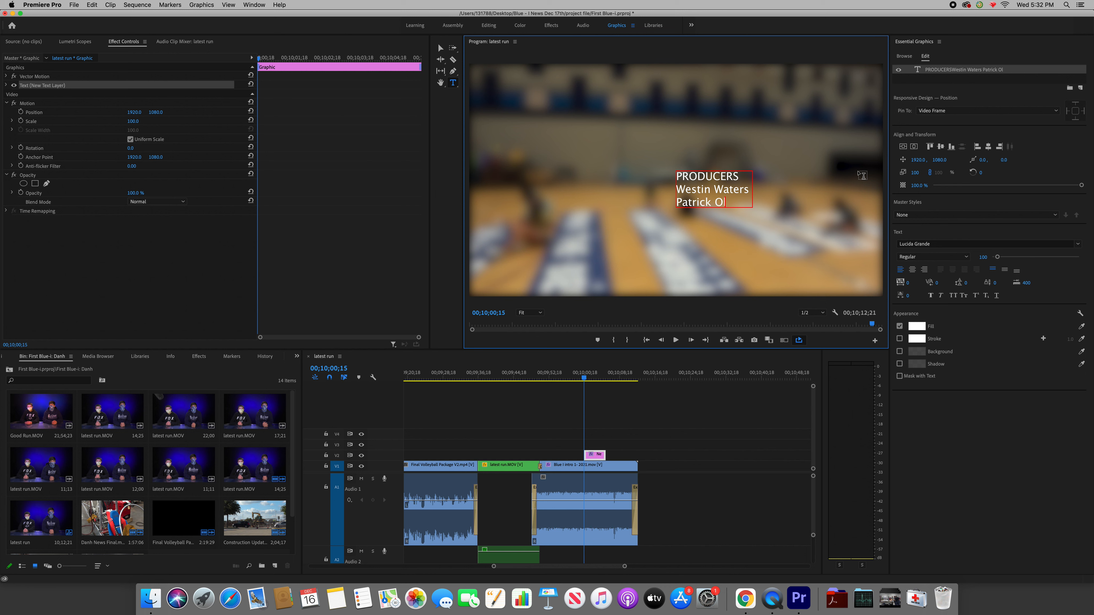
text(alia)
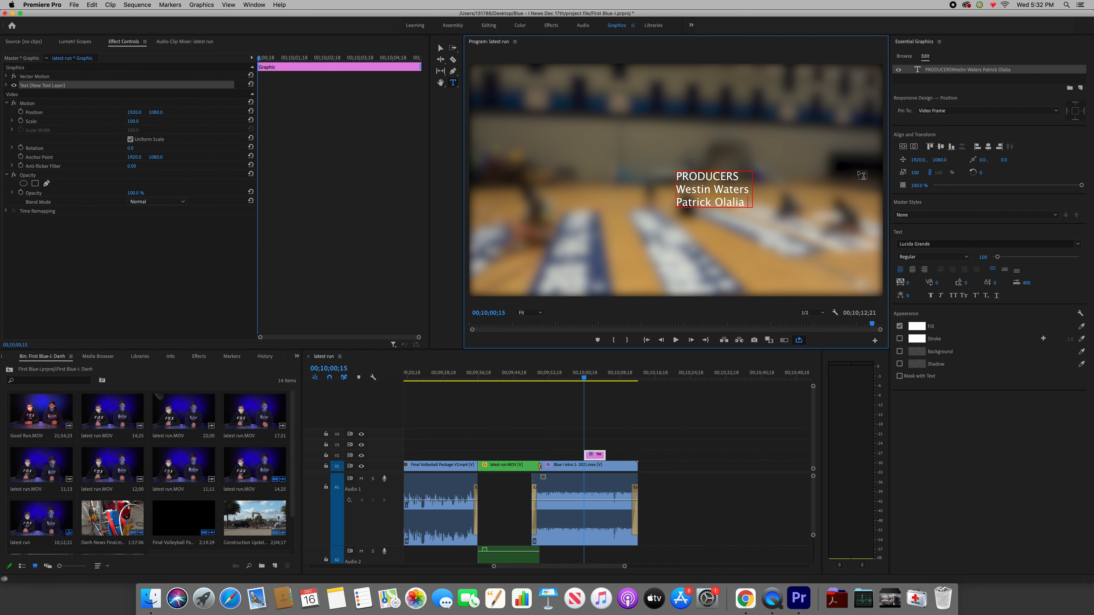
text(SCRIPT WR)
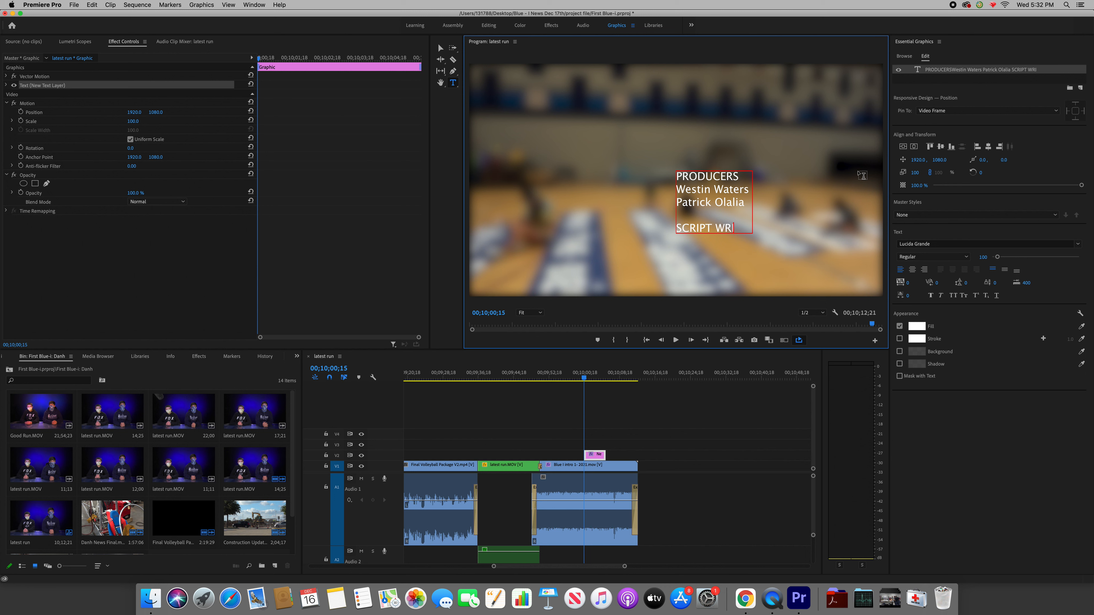
text(TER)
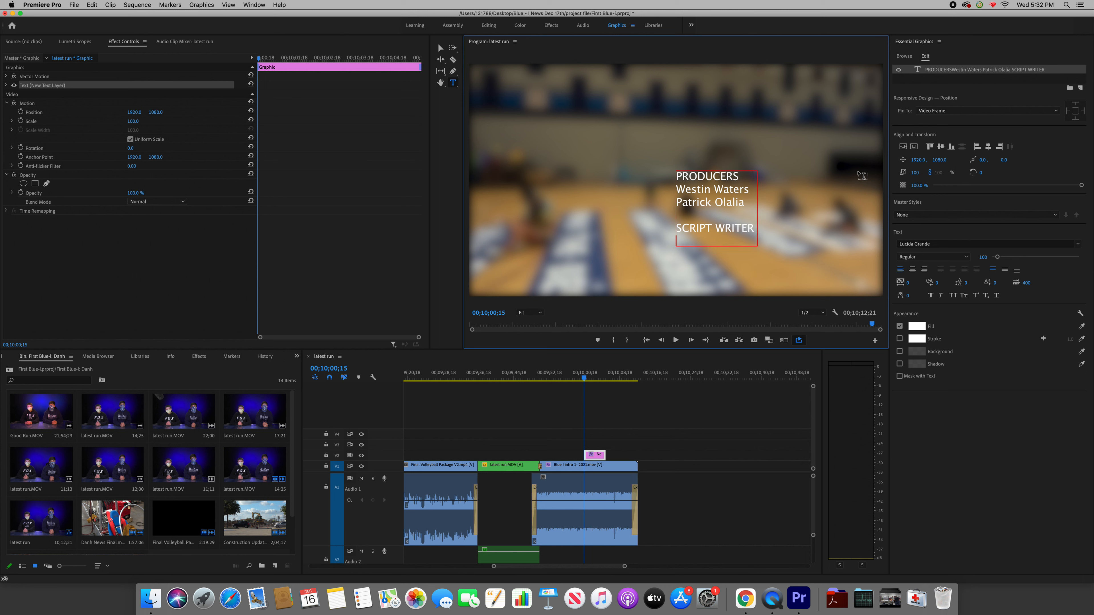
text(Morgan)
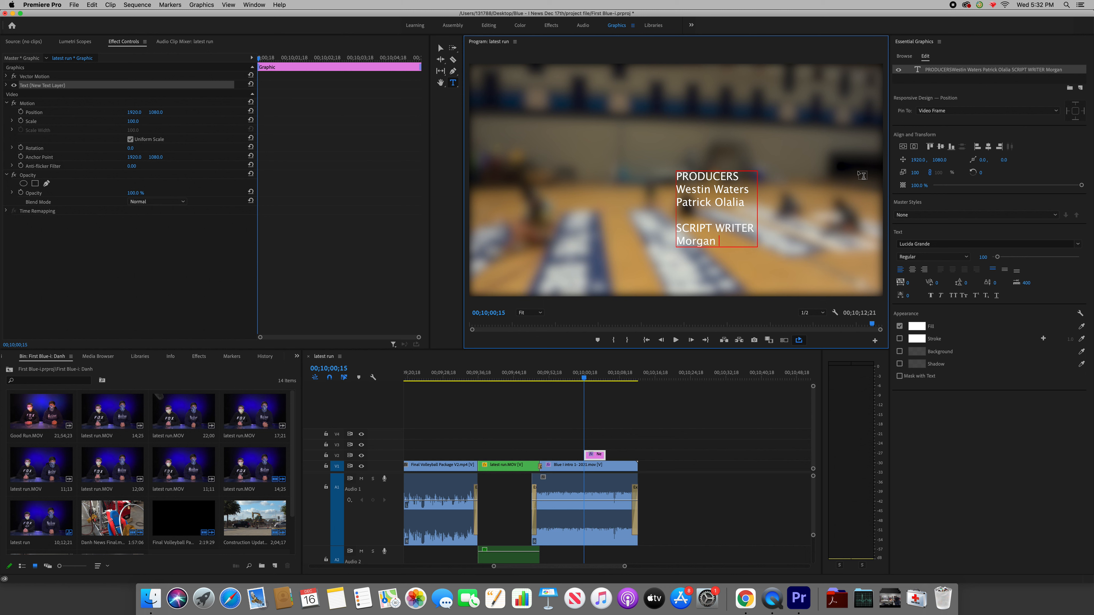
text(Cla)
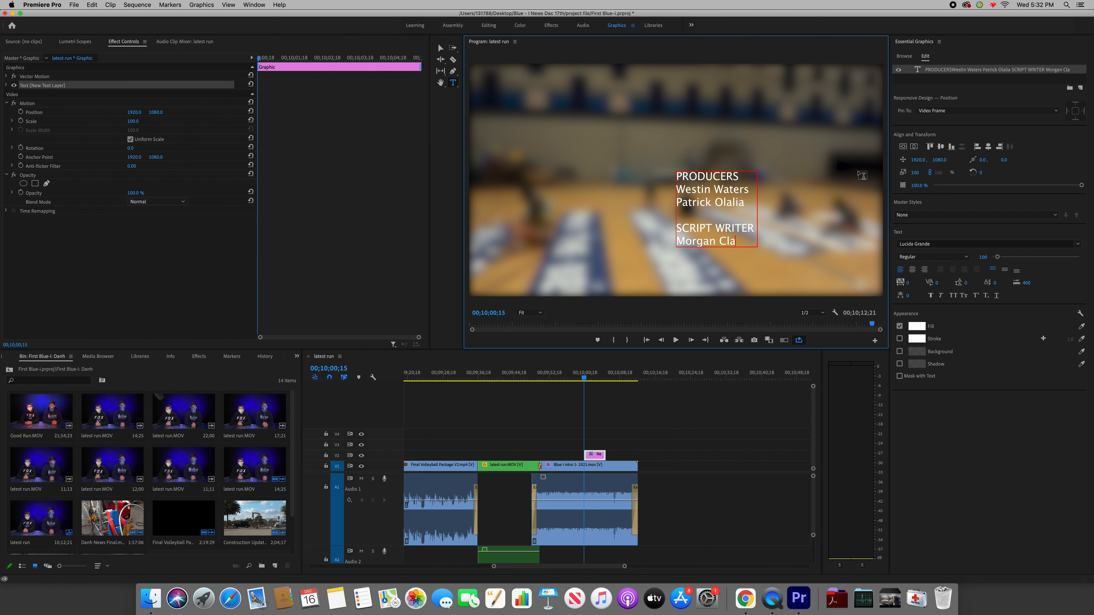
text(rk)
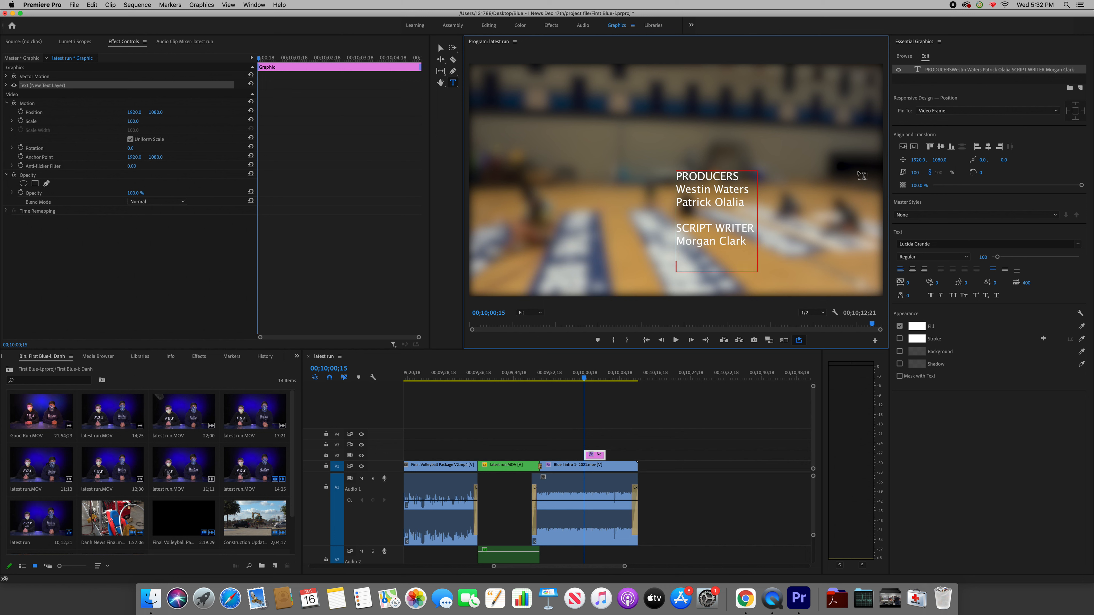
text(TECHN)
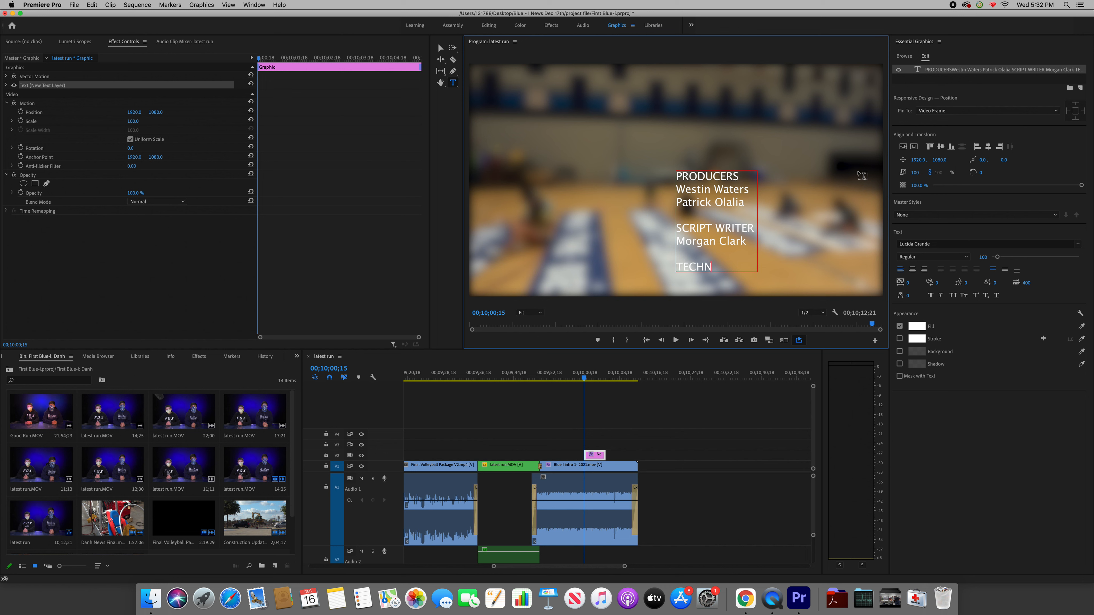
text(ICAL D)
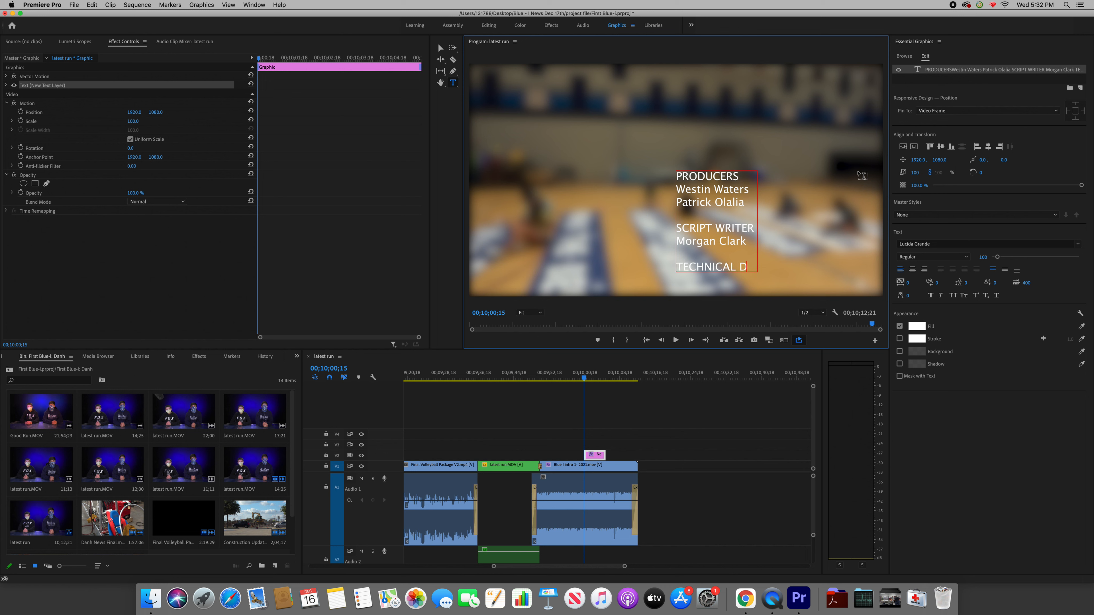
text(IRECTOR)
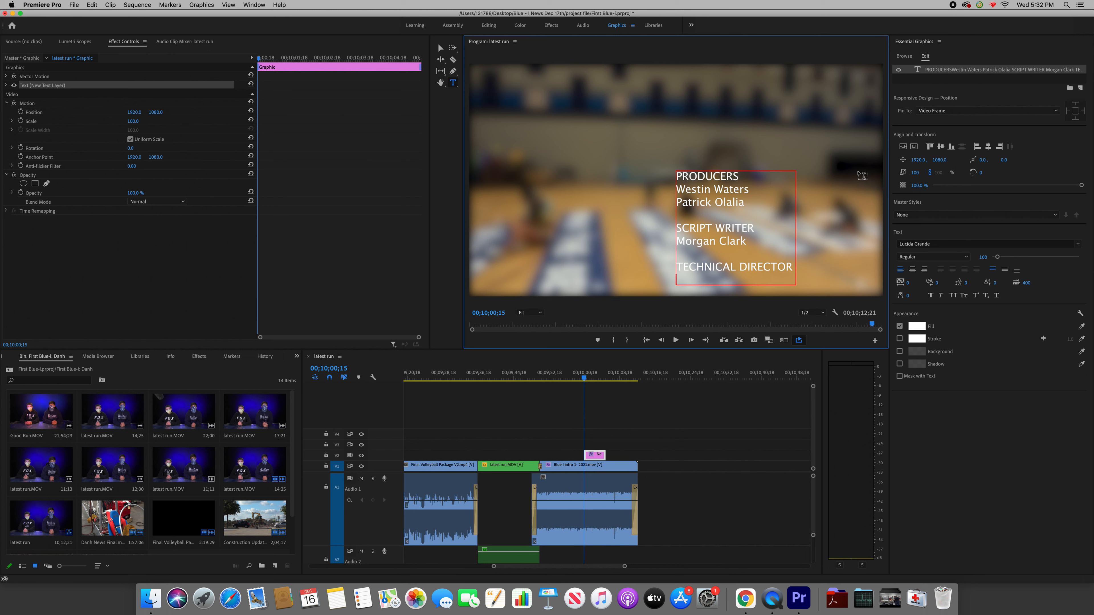
text(Michael Livi)
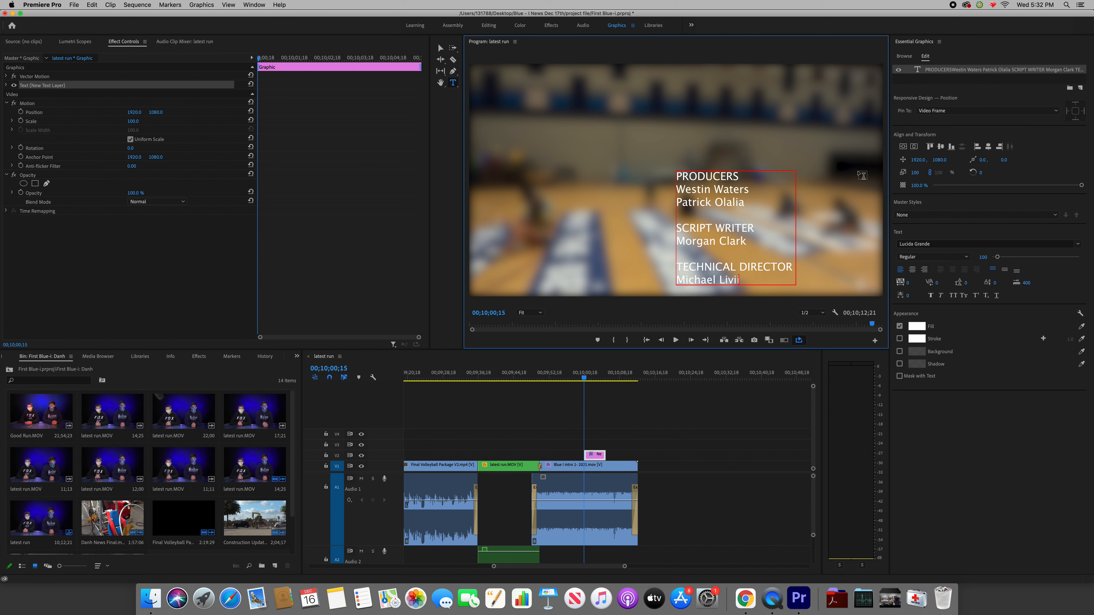
text(dini)
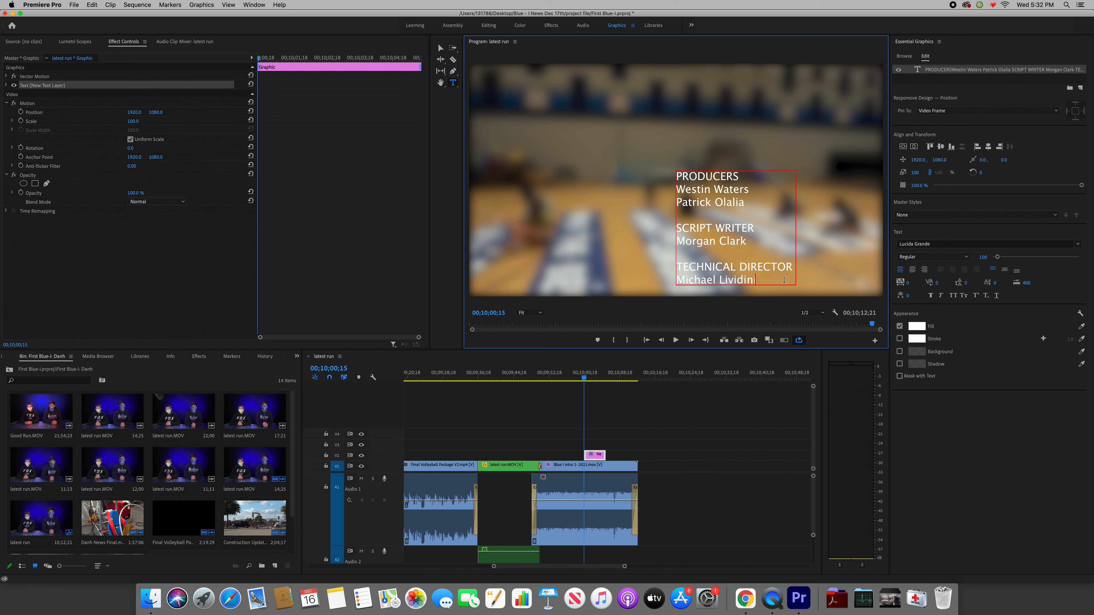
Centre-align the whole credits block and deselect the text
drag(695, 228, 754, 280)
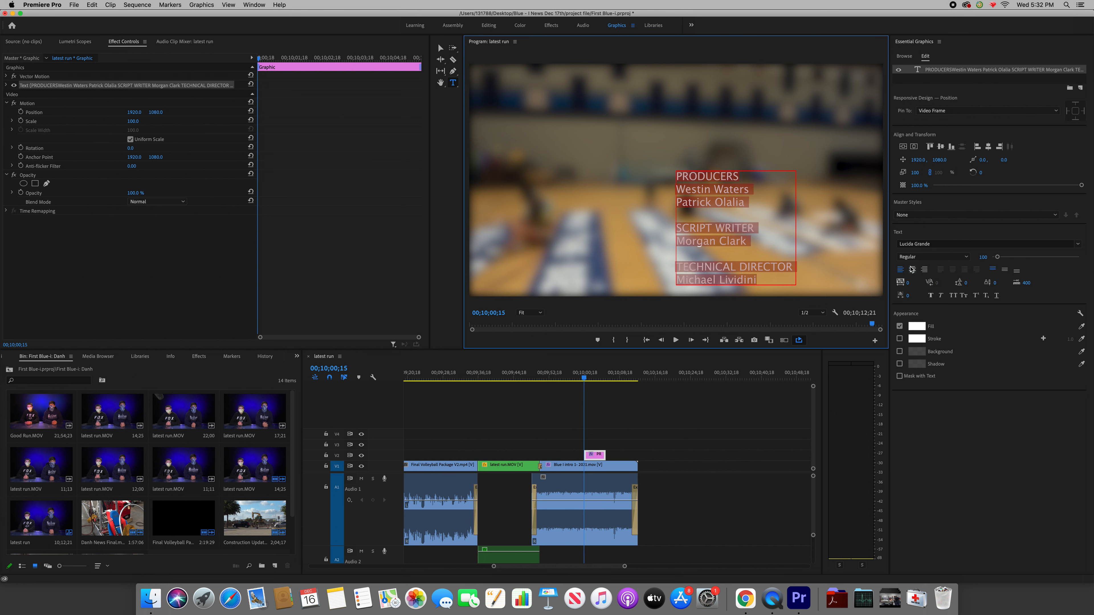
click(988, 147)
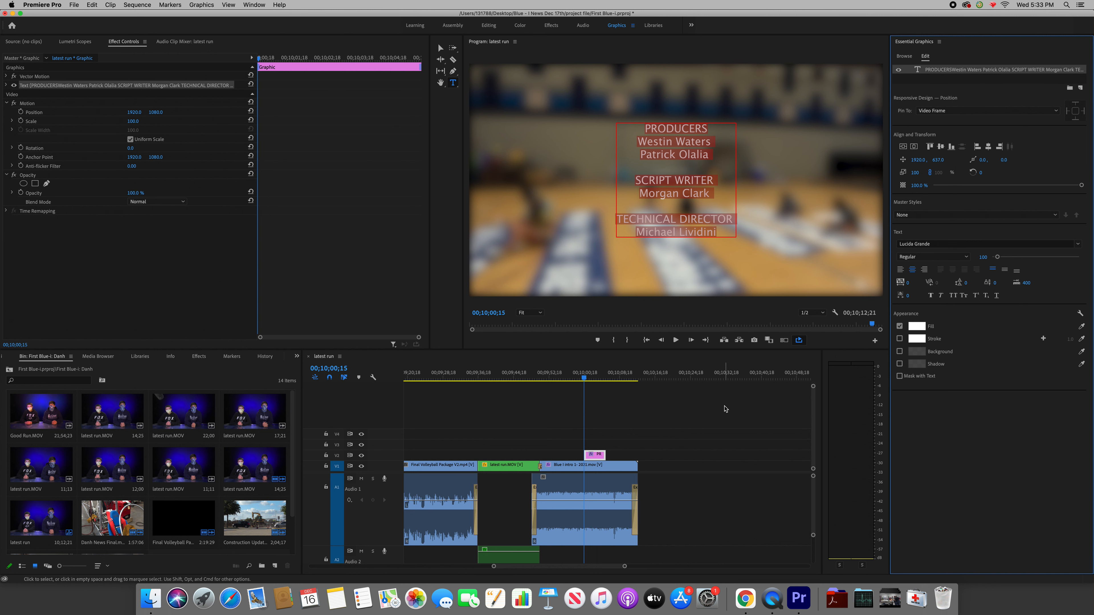
click(608, 409)
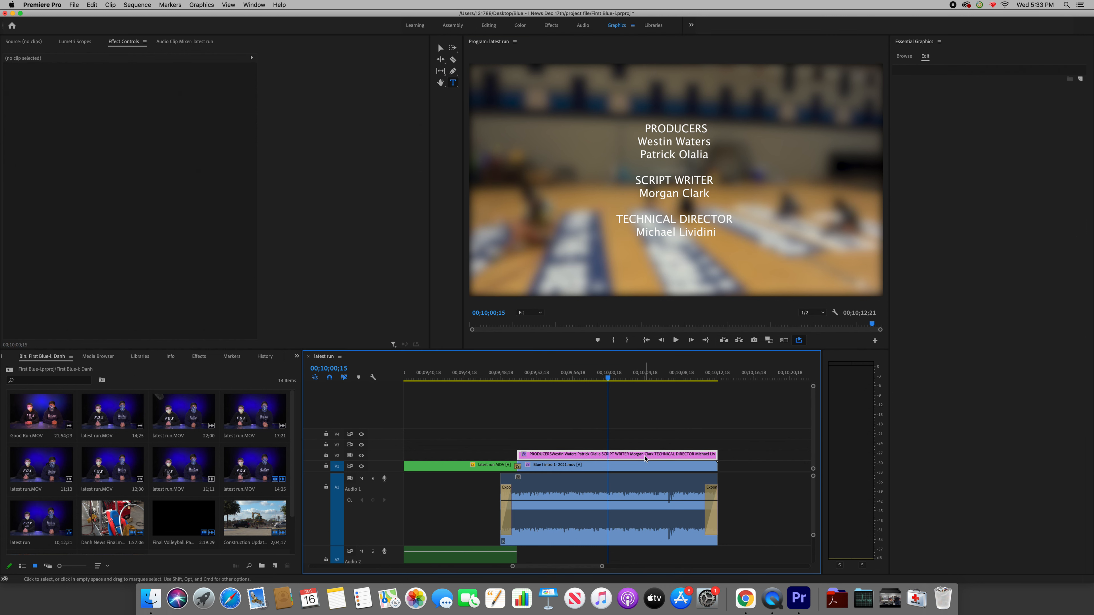
Turn on Roll for the credits graphic so it scrolls up the screen
click(645, 454)
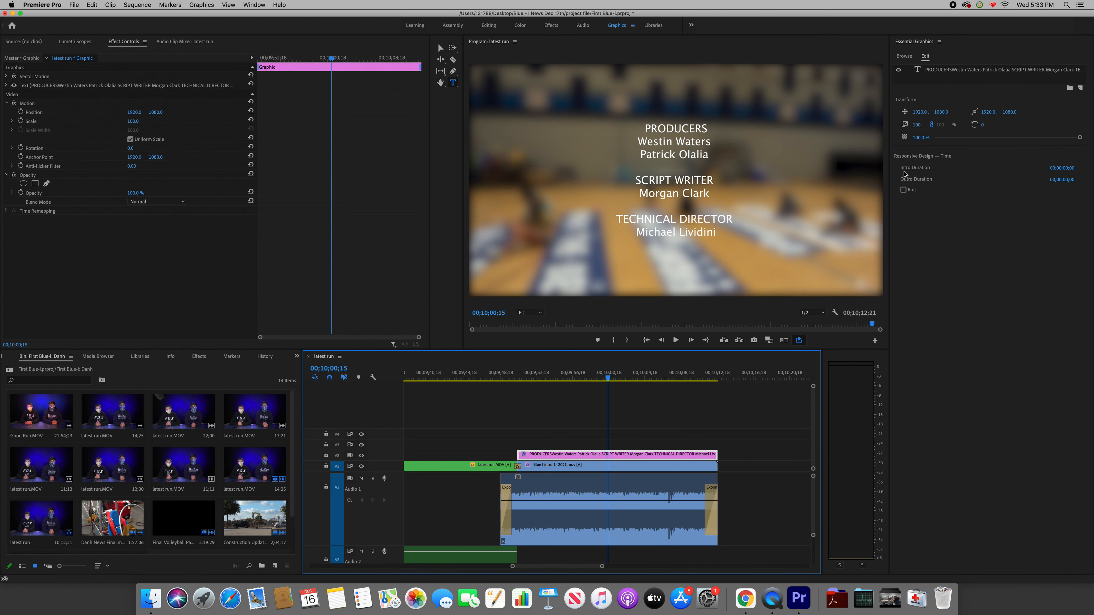
click(903, 190)
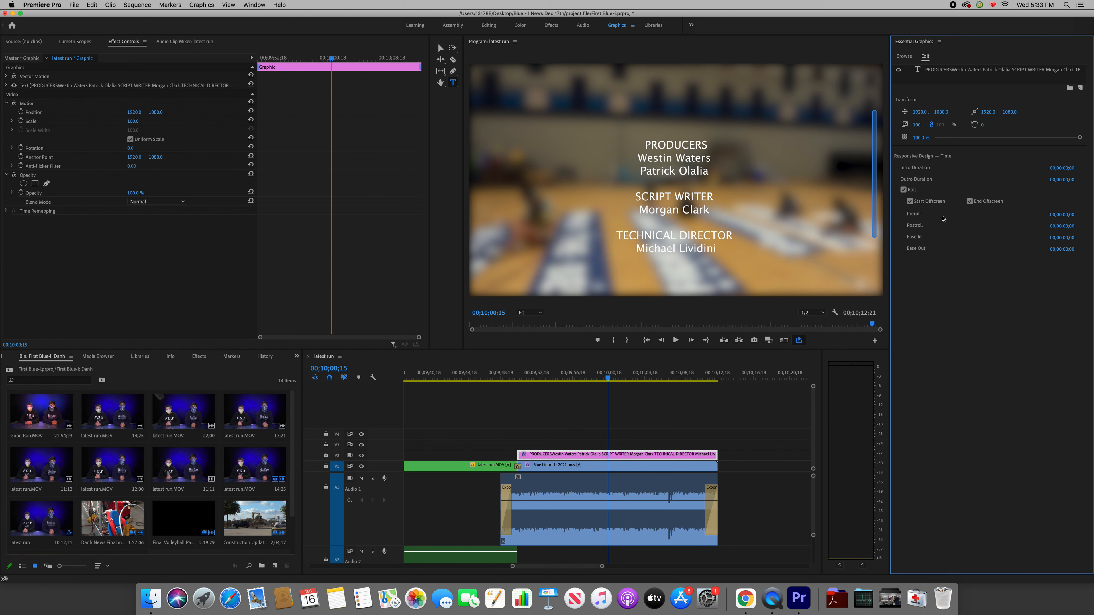
mouse_move(895, 308)
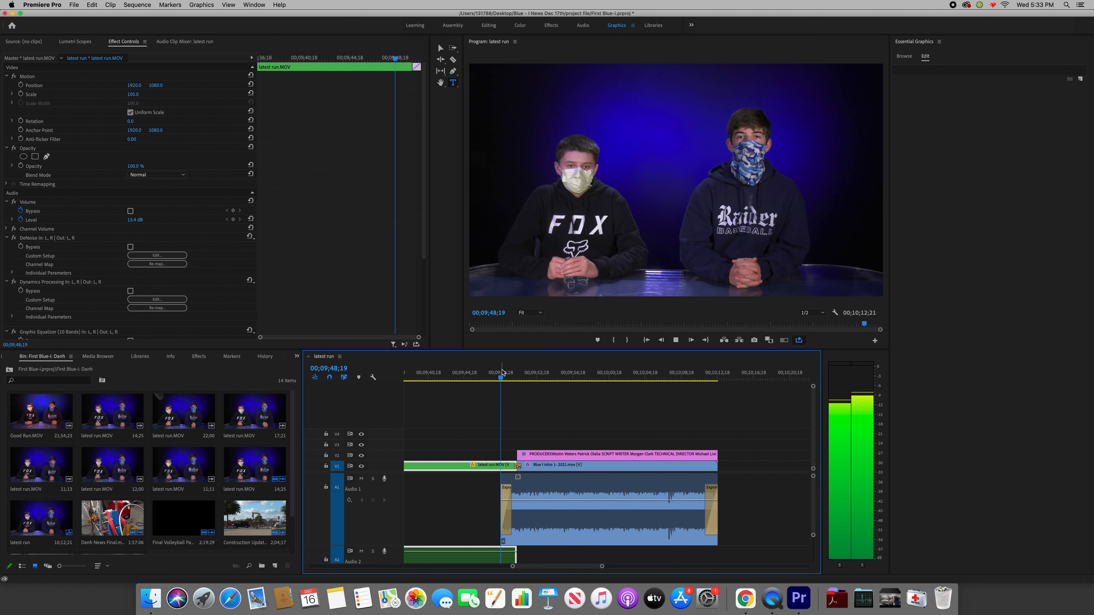
Select the blurred background clip to preview the rolling credits over it
click(520, 376)
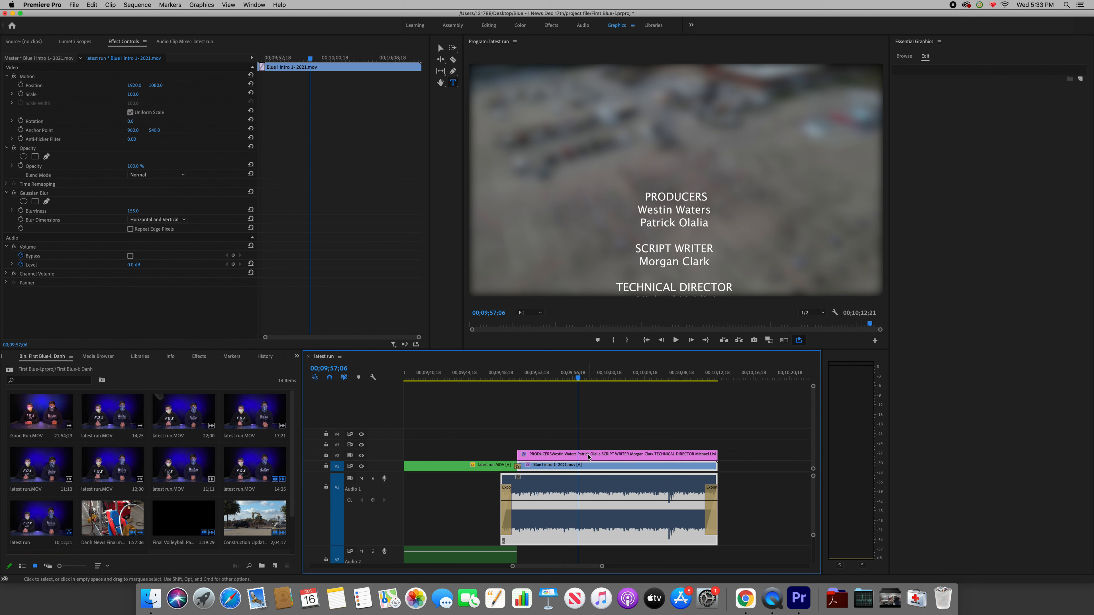
mouse_move(596, 454)
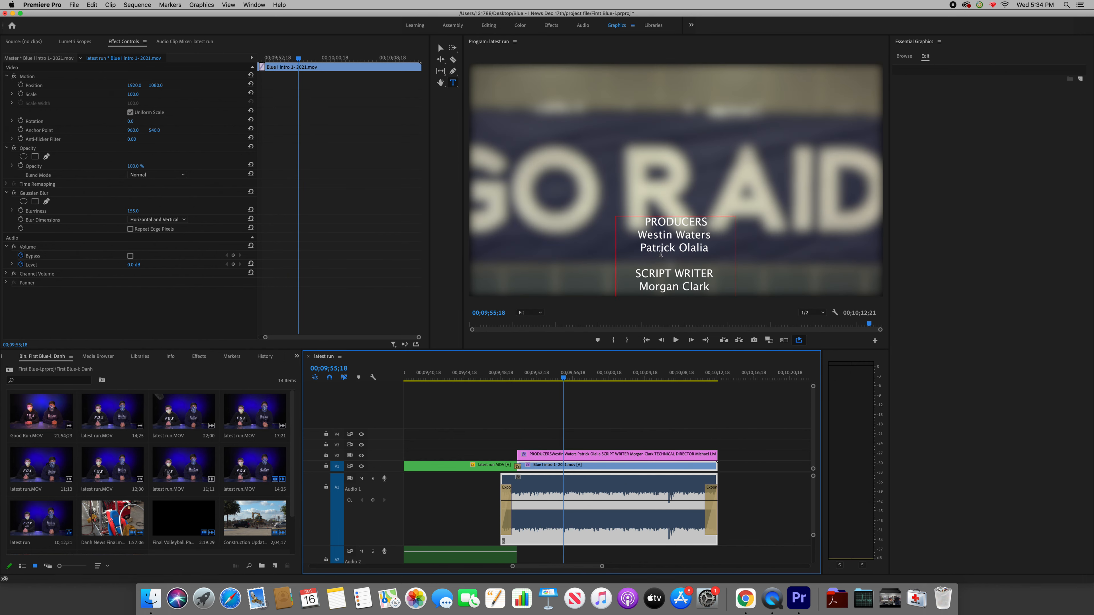
mouse_move(718, 251)
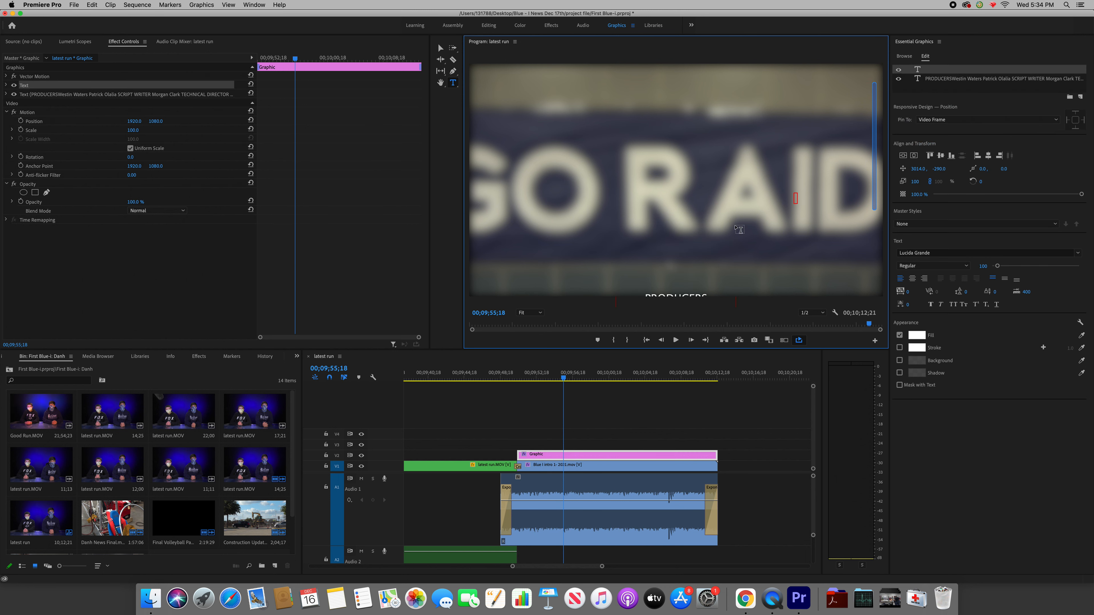
Add a black stroke outline to the credits text layer
click(592, 376)
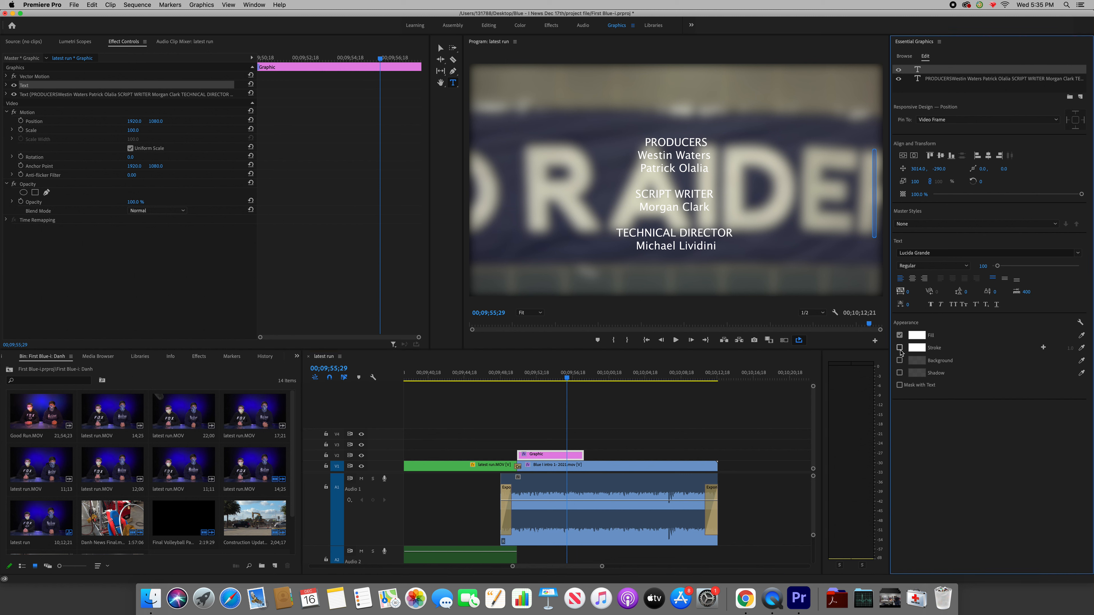
click(899, 347)
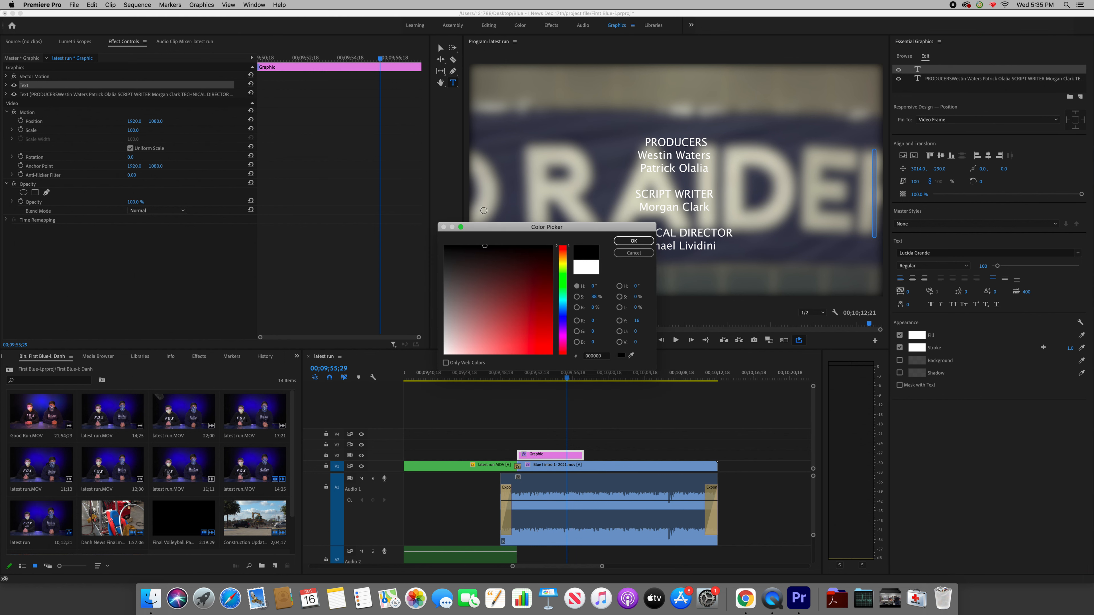
click(633, 240)
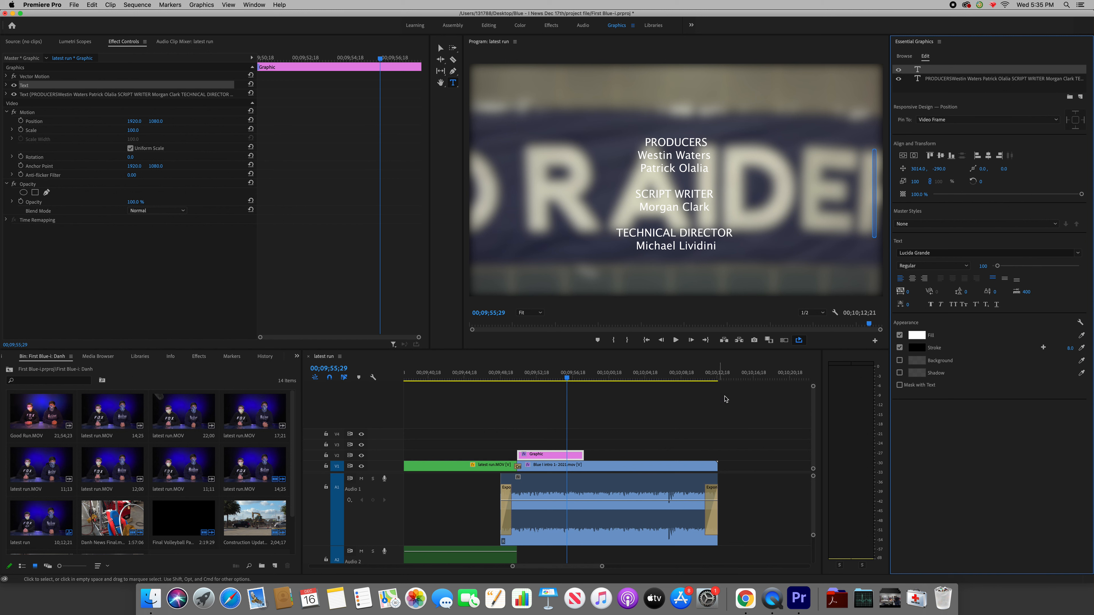
Select all the credit text and confirm the black stroke on every line
click(693, 213)
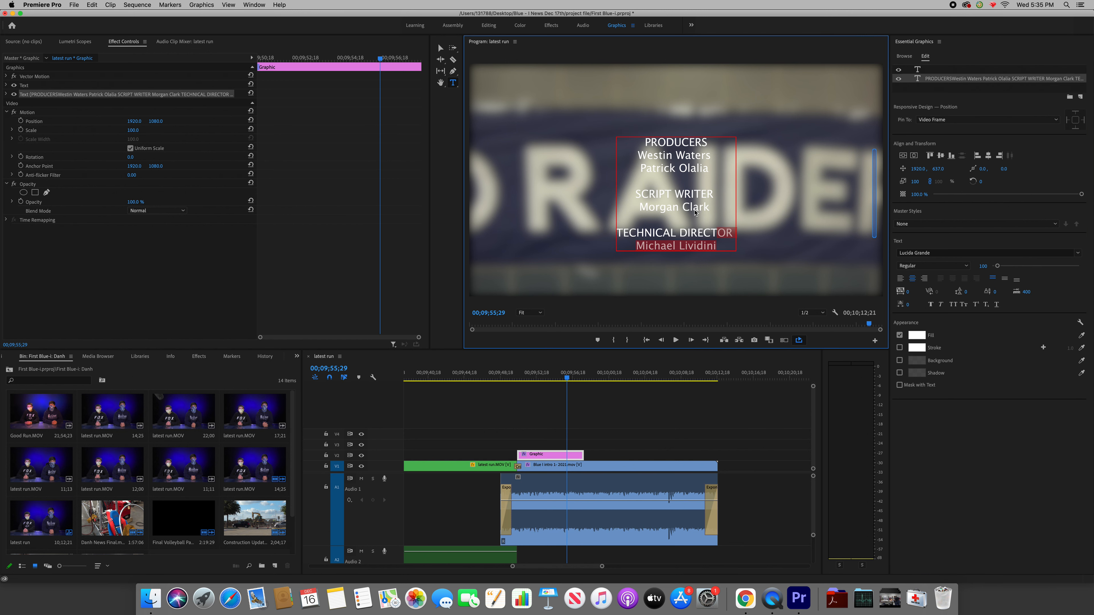
click(899, 347)
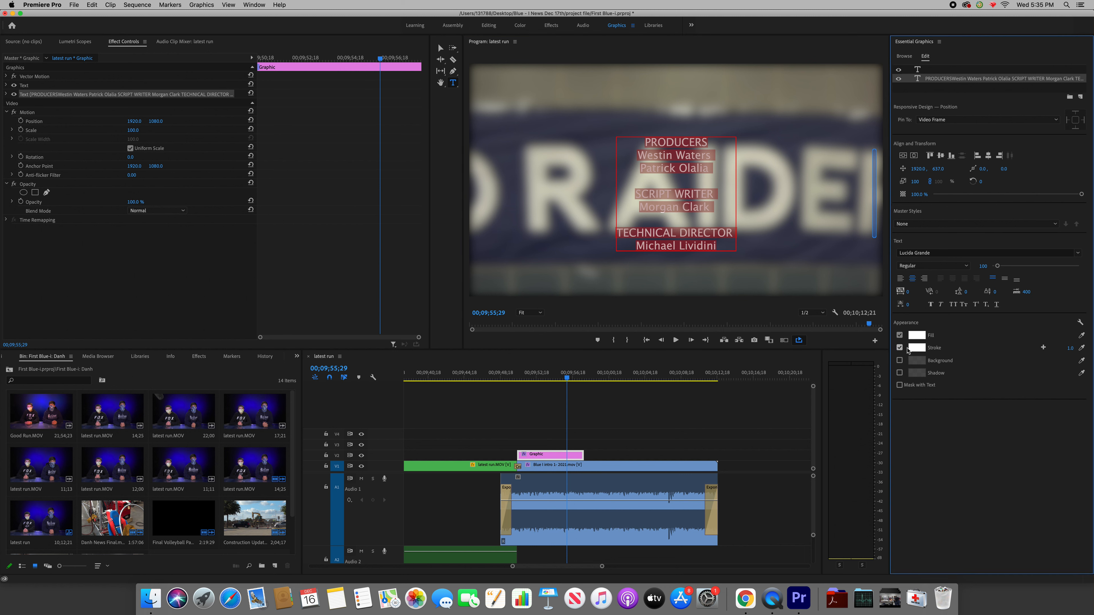
click(916, 348)
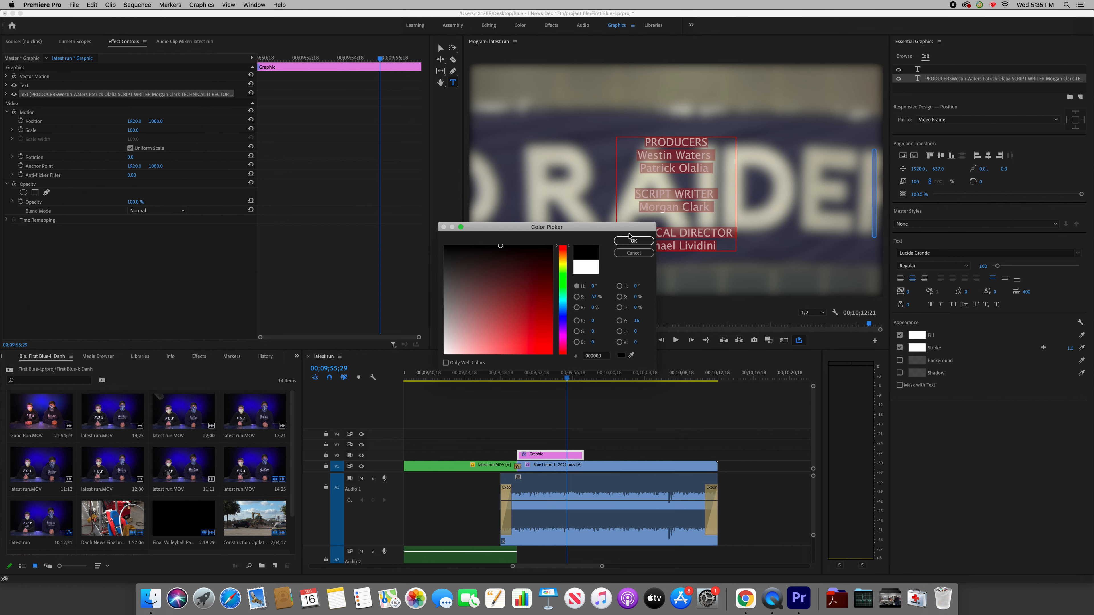
click(634, 240)
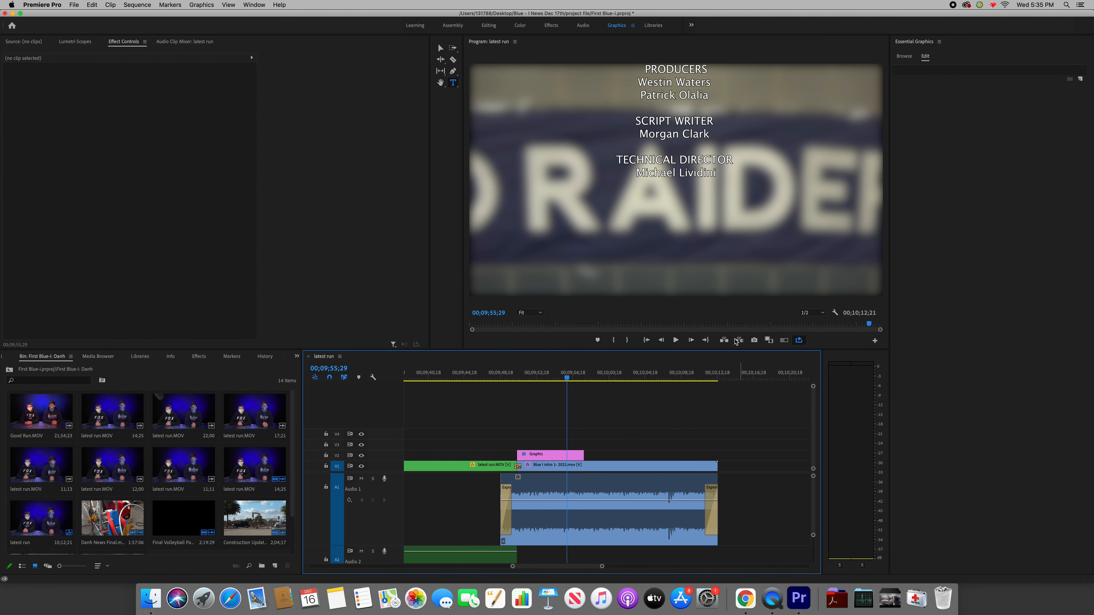
mouse_move(581, 443)
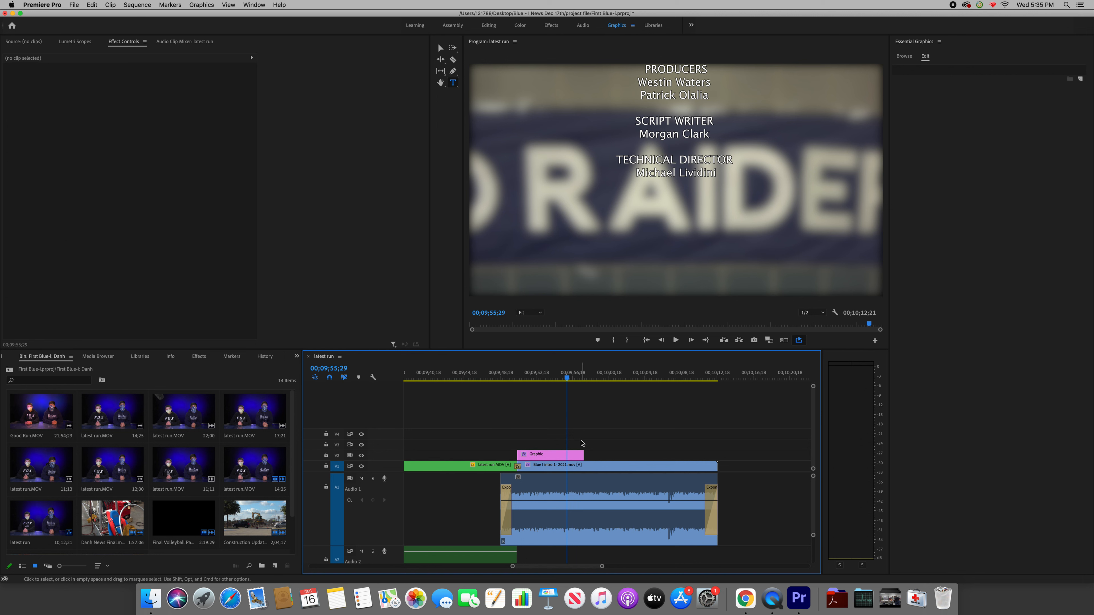
Stretch the credits graphic to the blurred closing clip's end and move the playhead to preview it
click(556, 465)
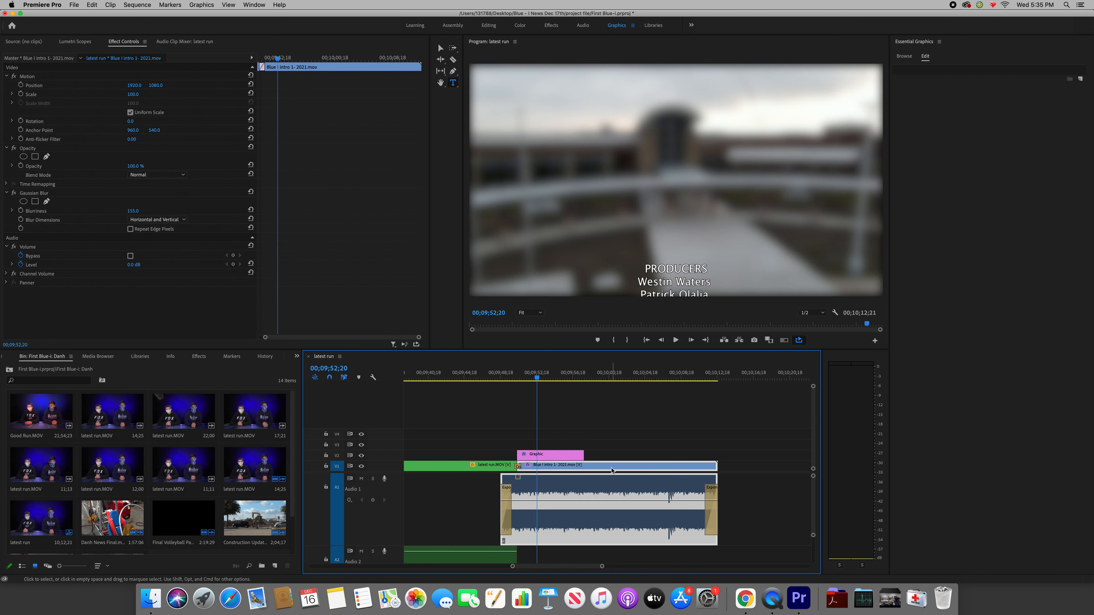
drag(584, 454, 713, 454)
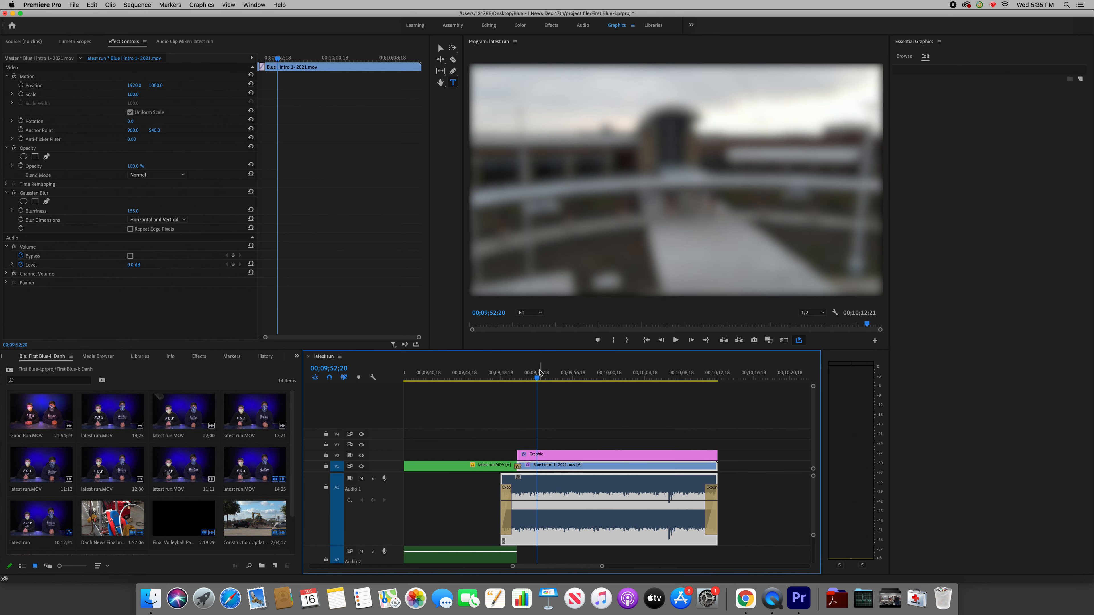
click(701, 381)
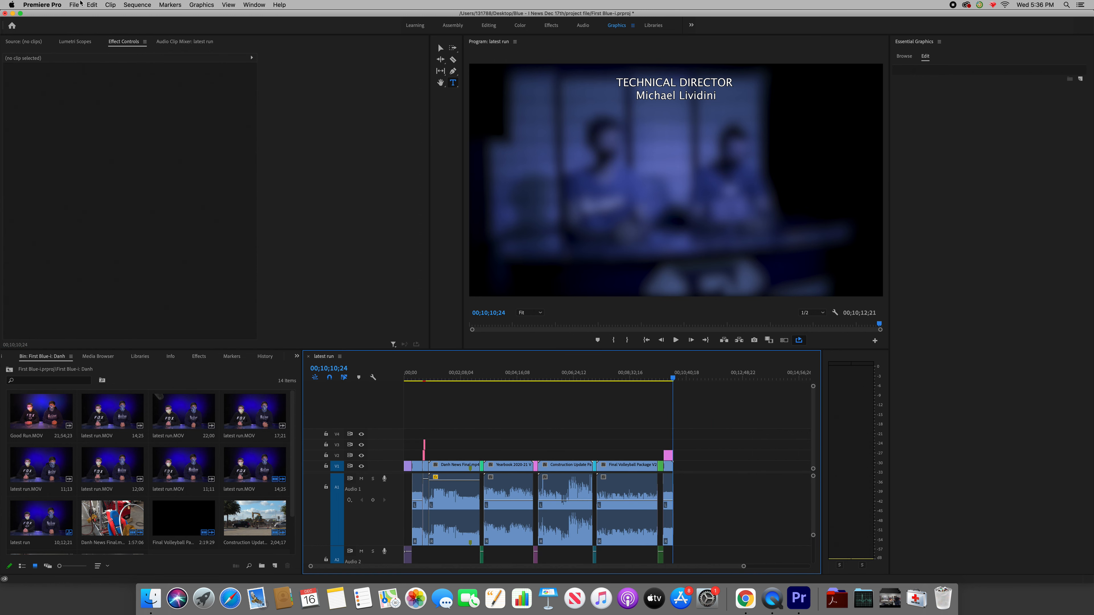
Save the project via Save As into the project file folder of the Dec 17th news folder
click(74, 5)
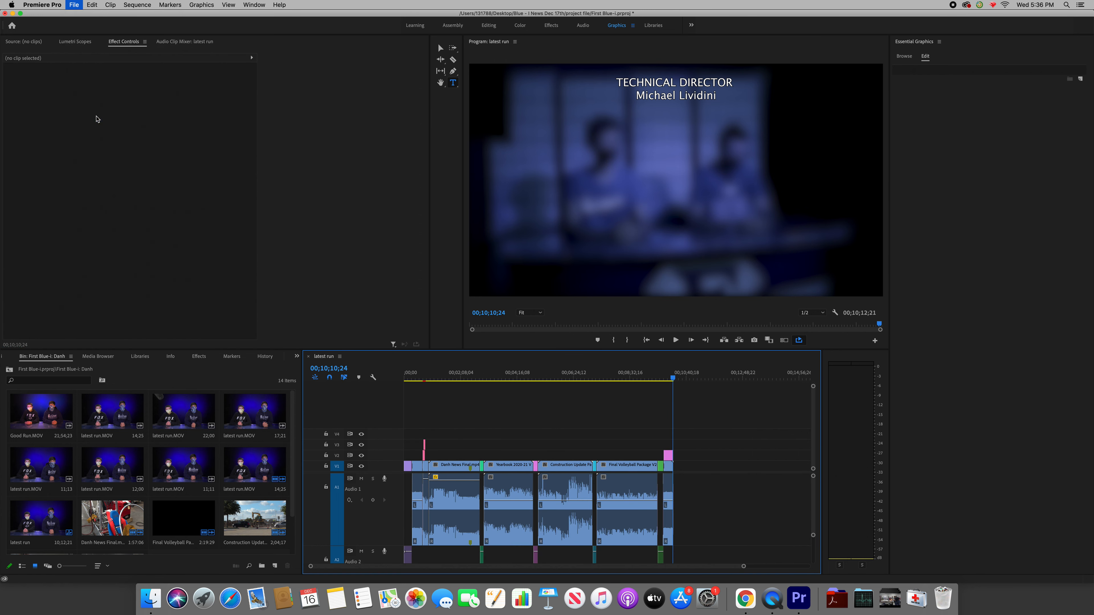
click(74, 5)
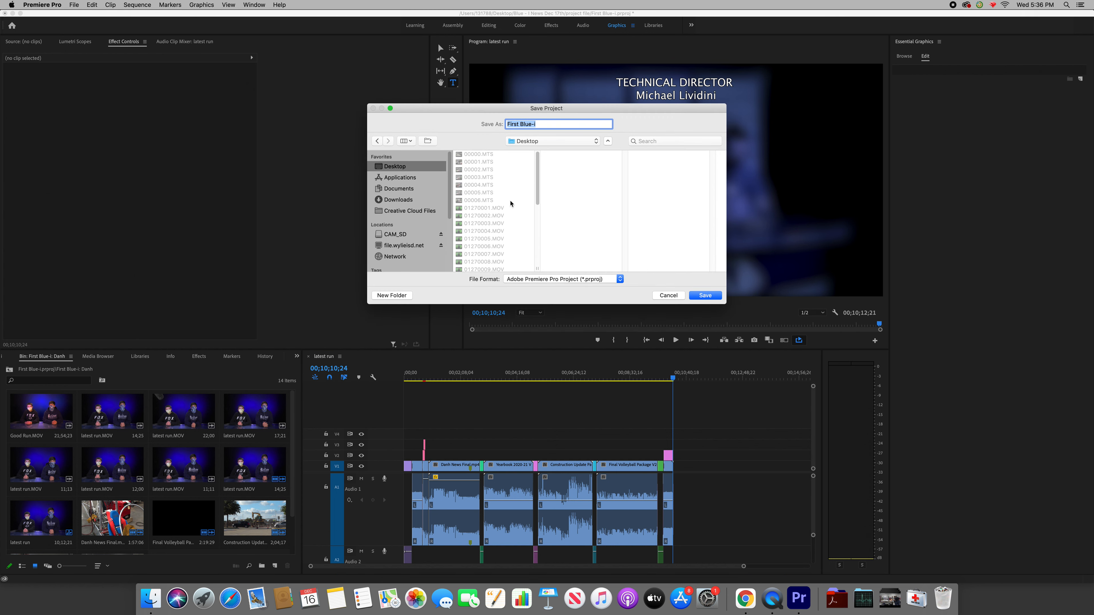
scroll(down, 3)
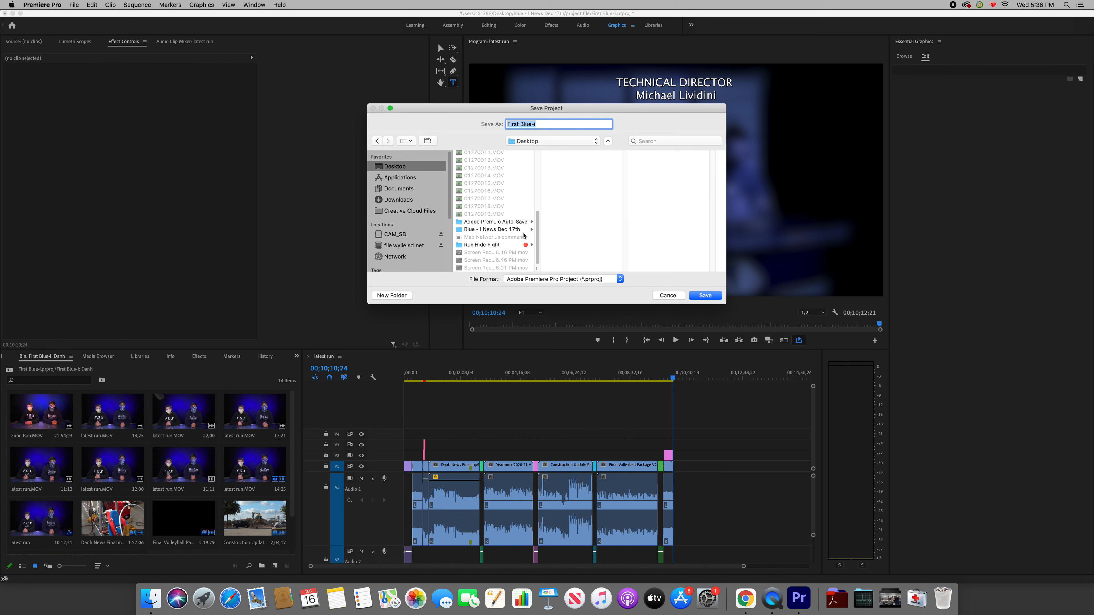
mouse_move(524, 231)
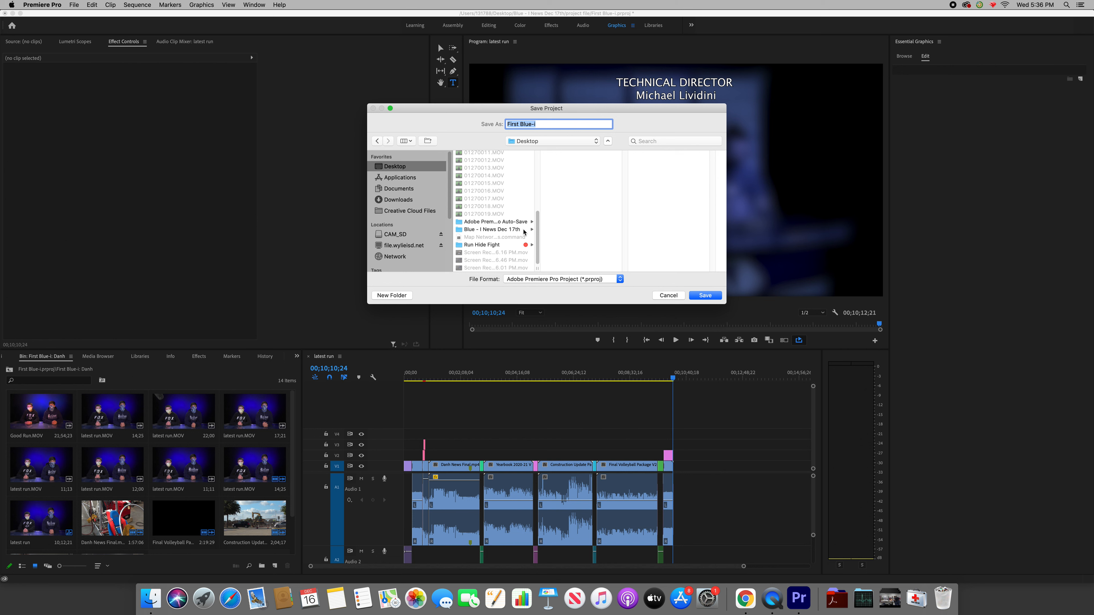
click(491, 229)
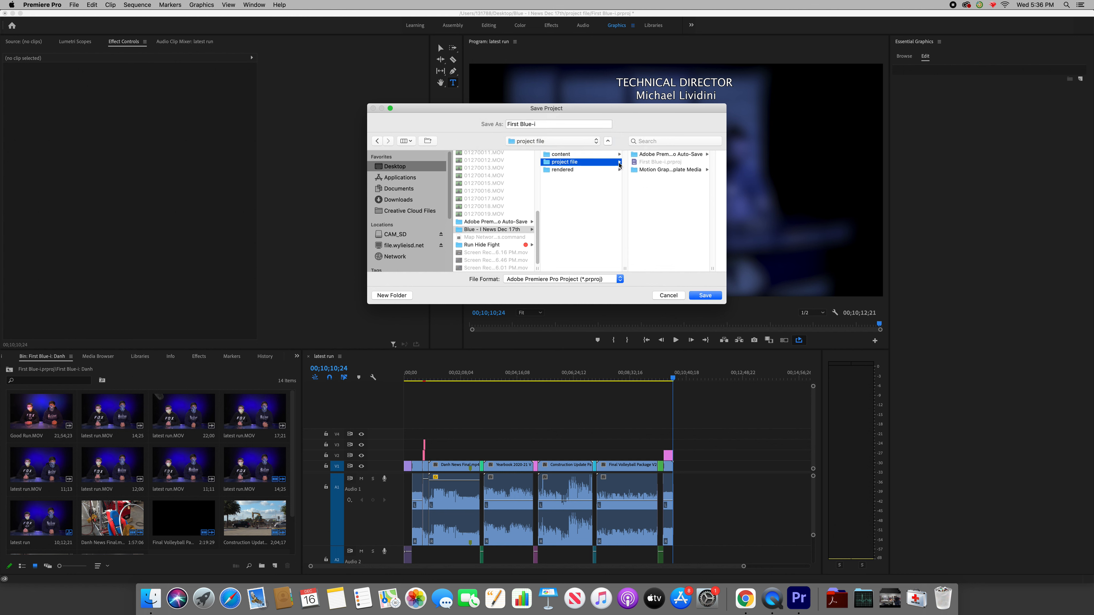
click(706, 295)
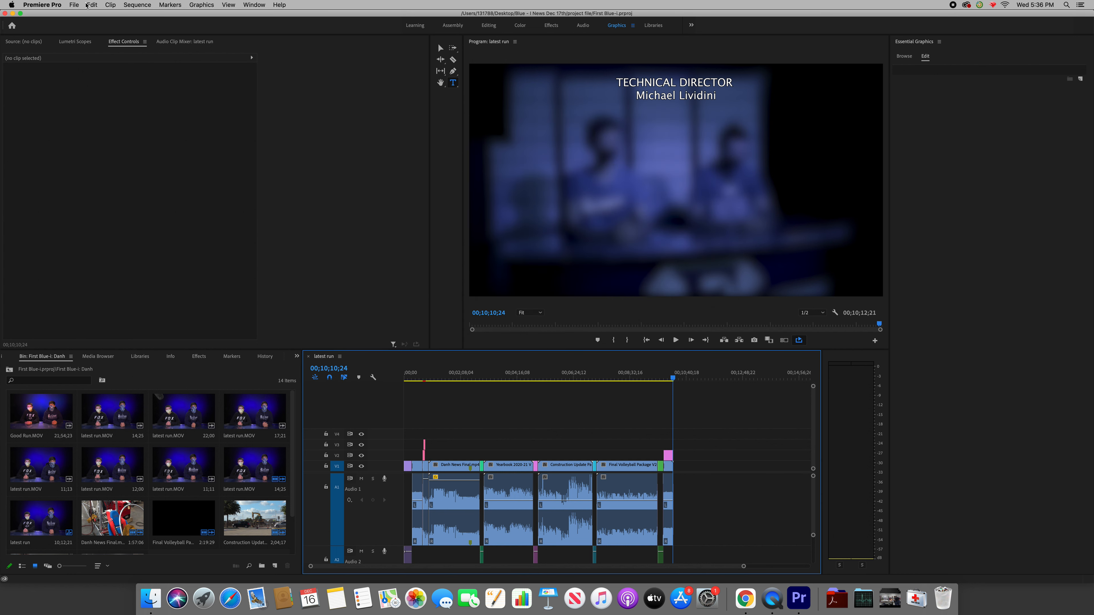
click(74, 4)
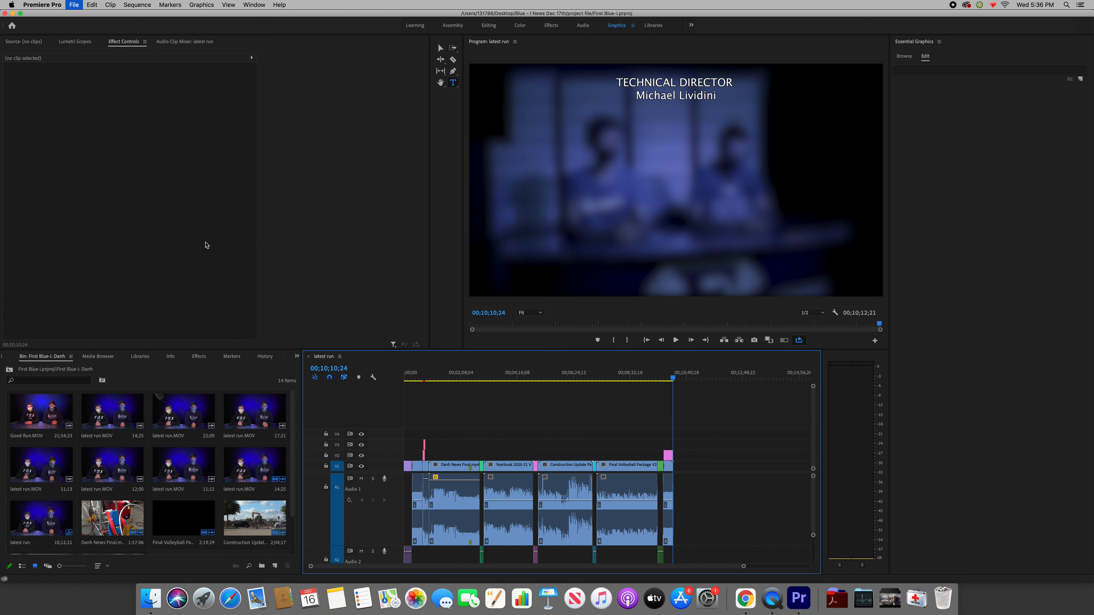
mouse_move(330, 367)
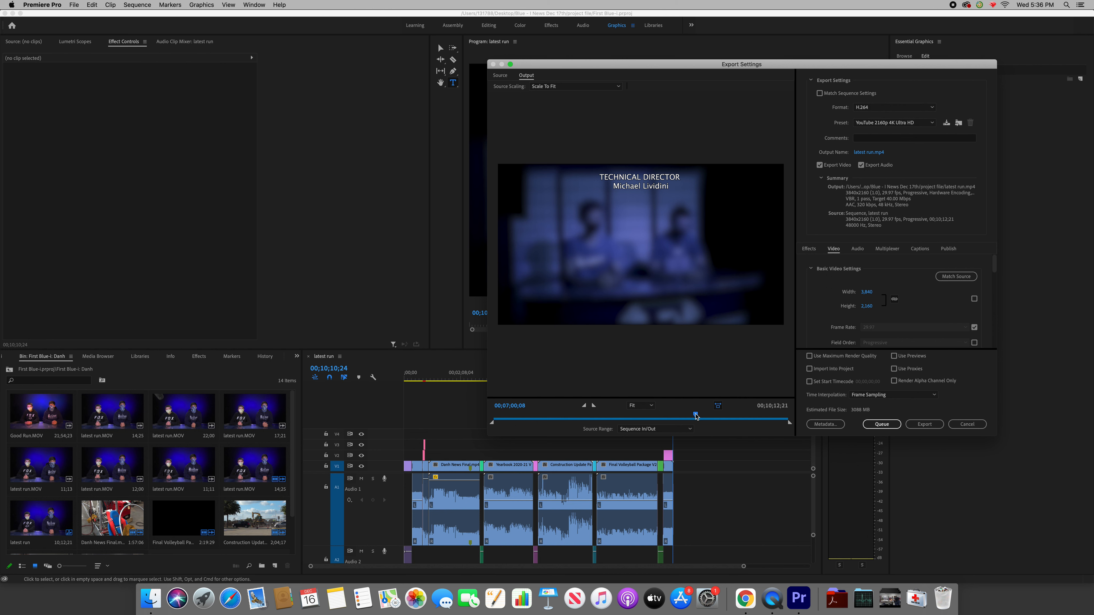
Scrub the export preview and start choosing the output video's name and location
drag(696, 415, 694, 415)
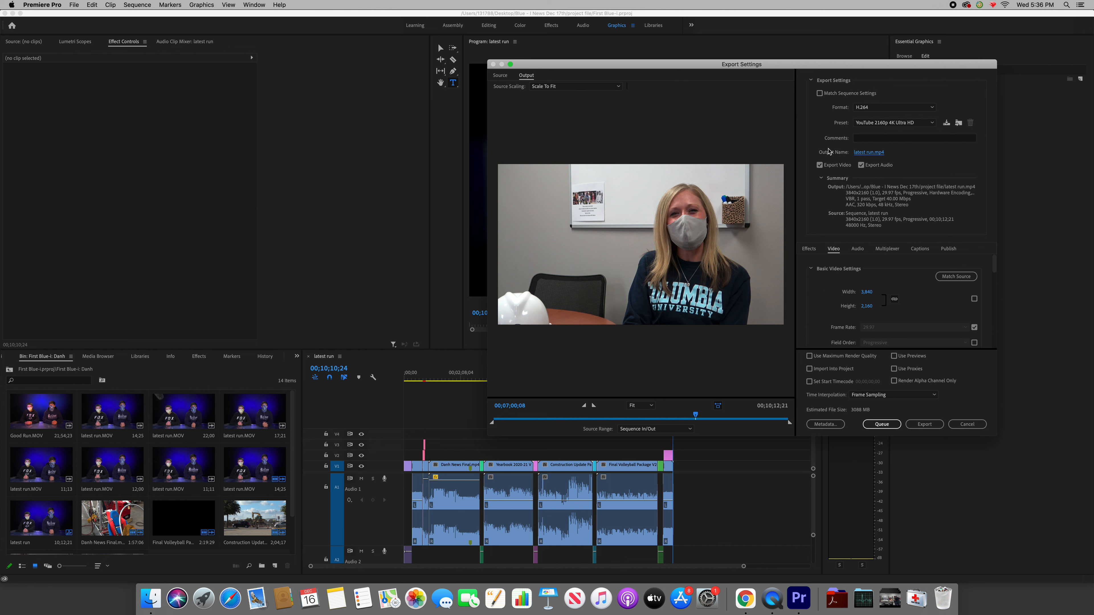
click(868, 152)
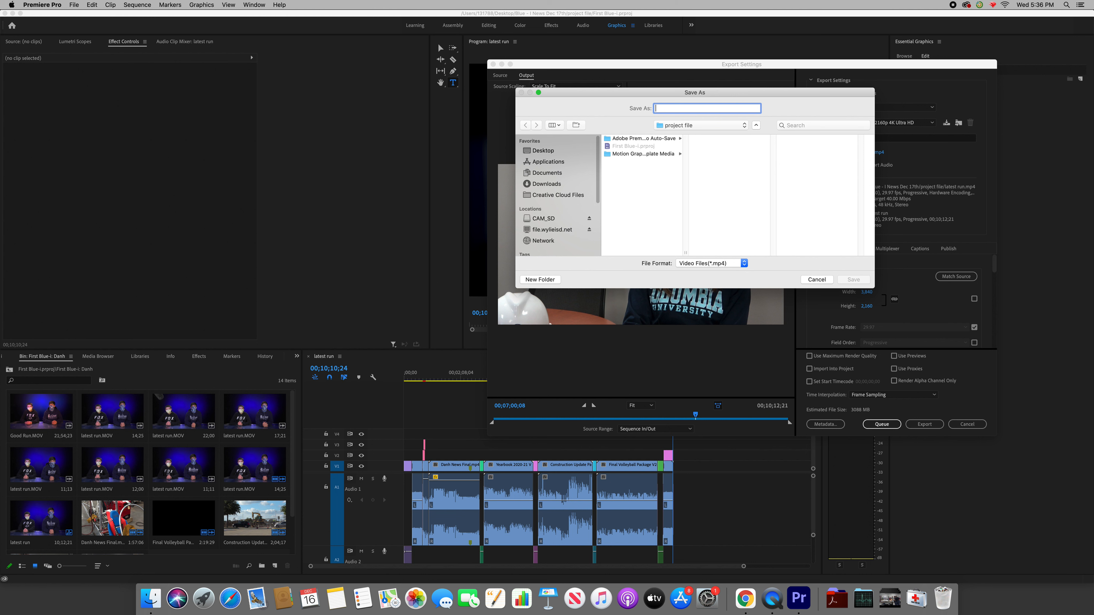
Name the export file 'Blue - I News Dec. 17th V1'
text(B)
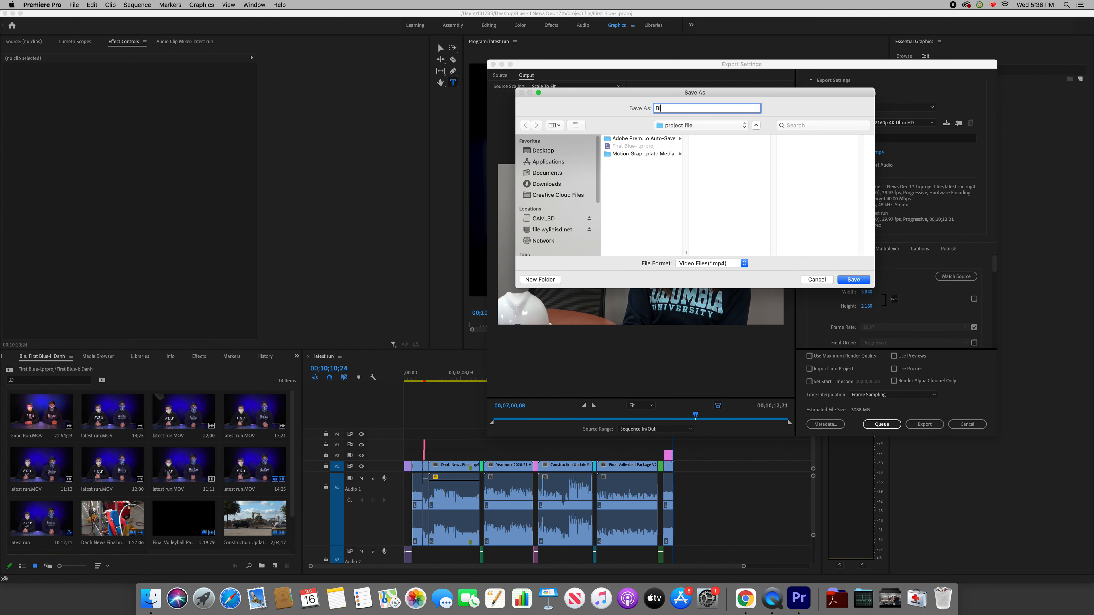
text(lue - I News D)
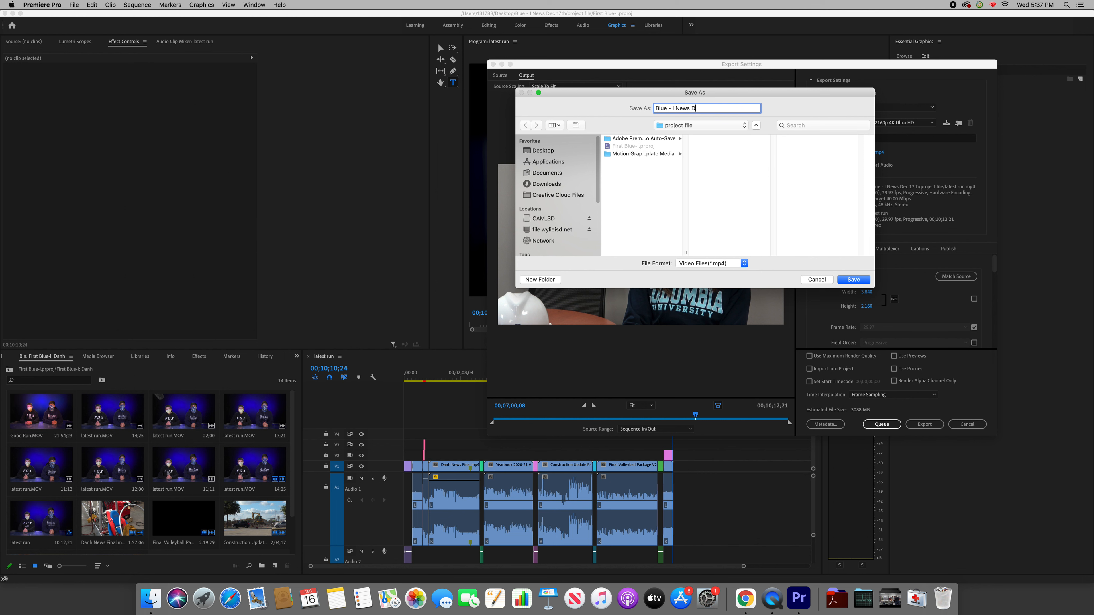
text(ec. 17th V1)
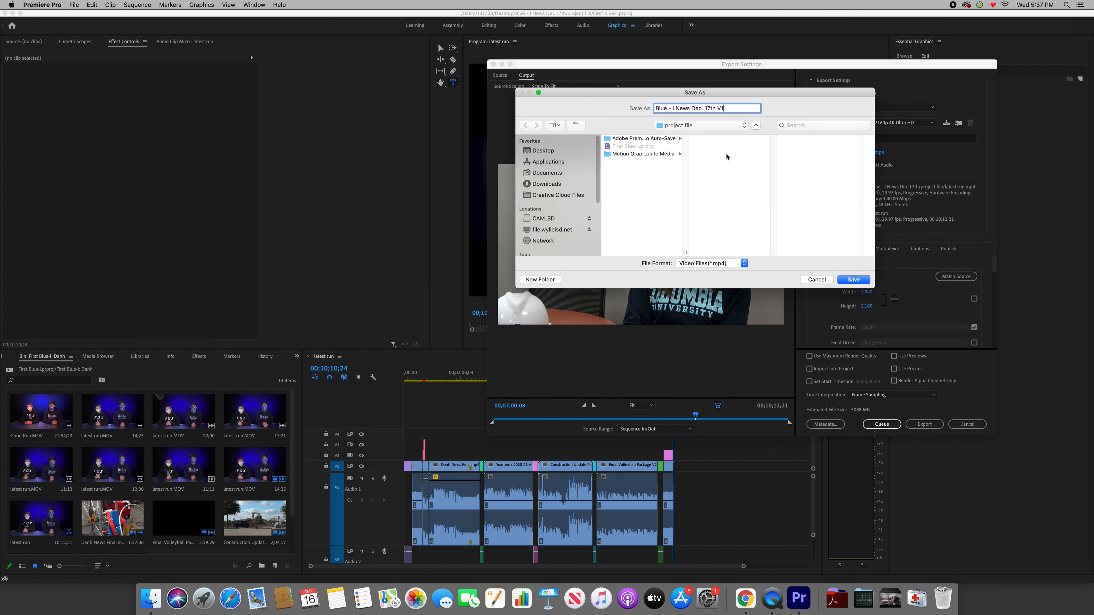
mouse_move(563, 159)
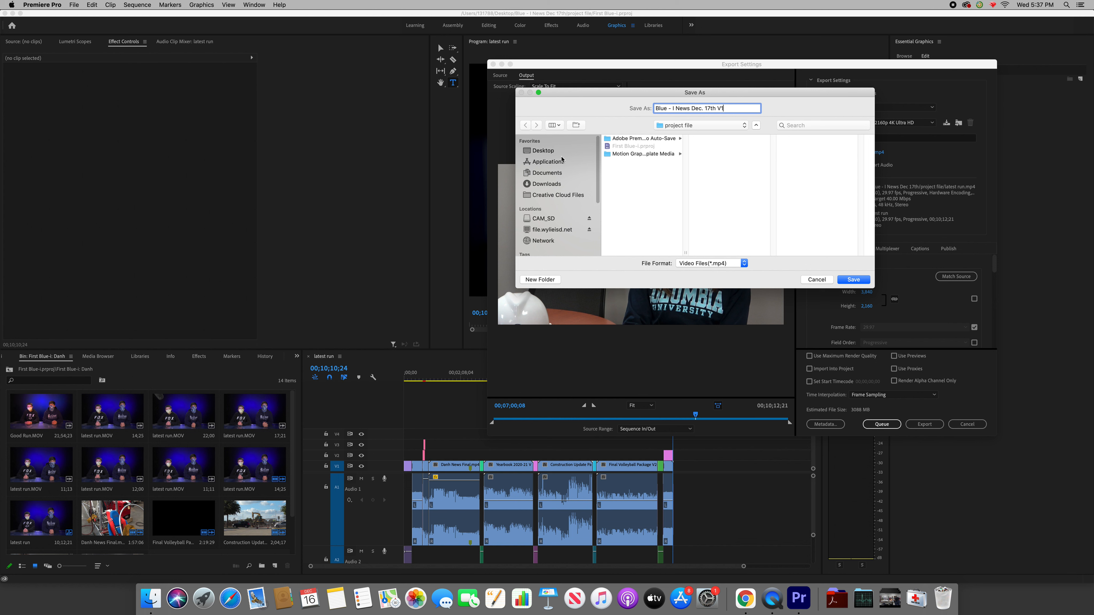
Point the export to Desktop > Blue - I News Dec 17th > rendered and save the location
click(543, 150)
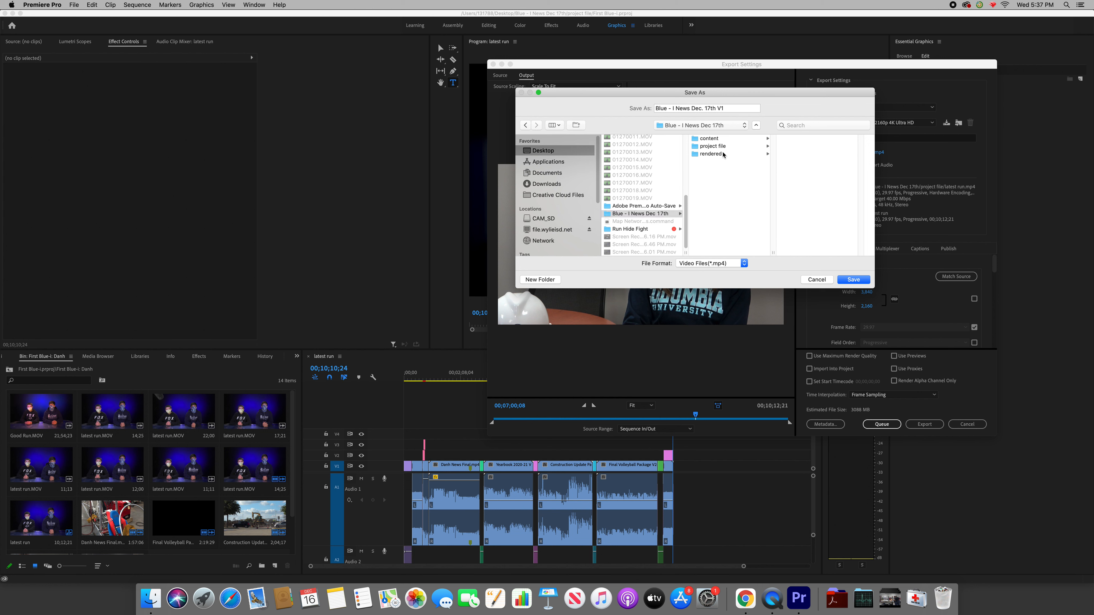
click(710, 154)
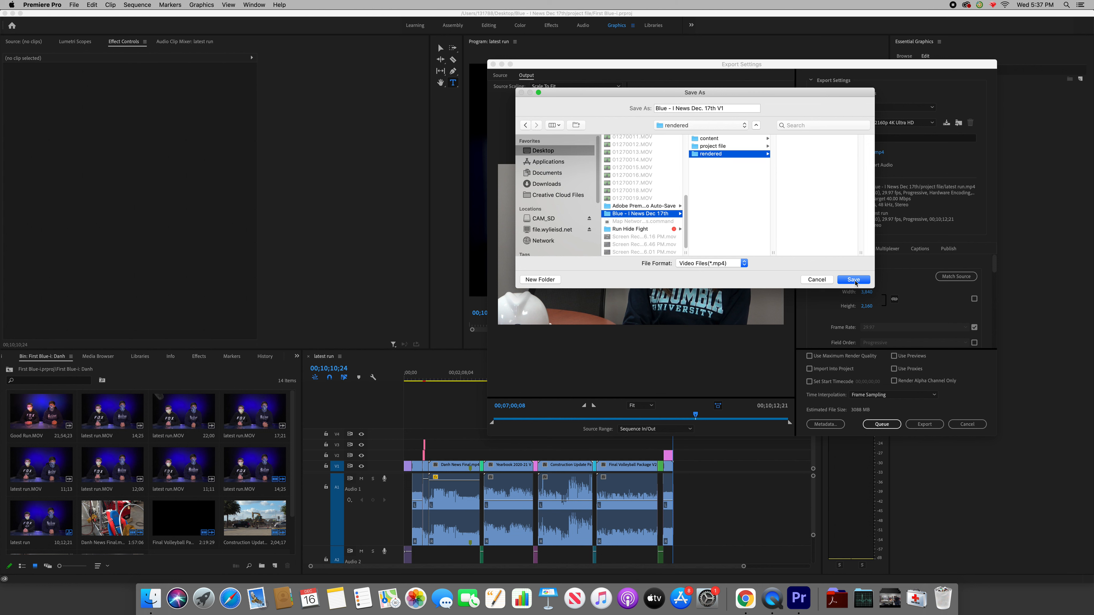
click(854, 279)
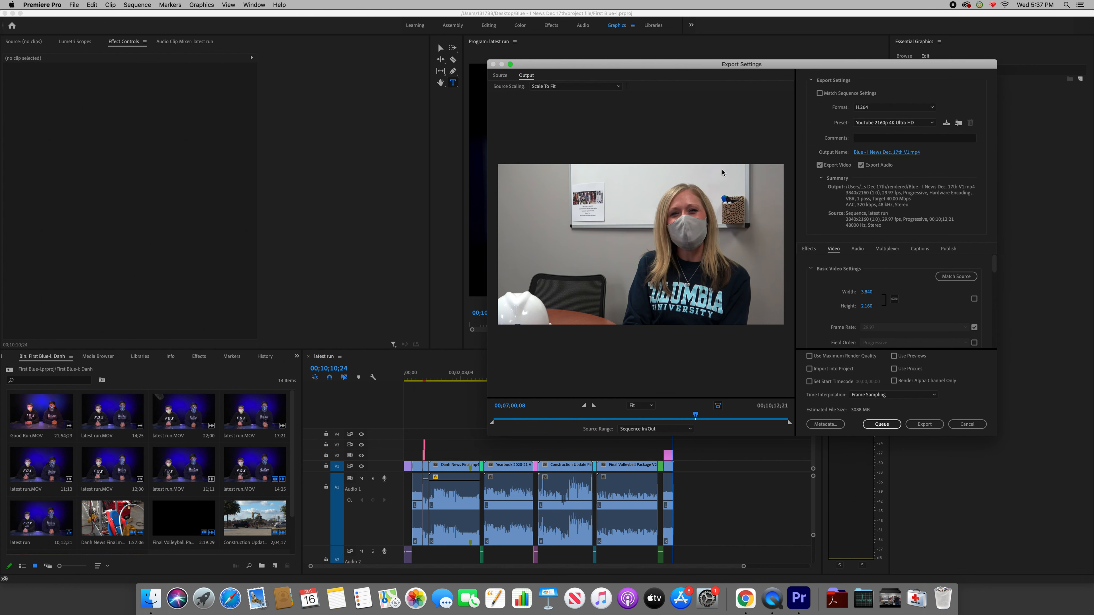